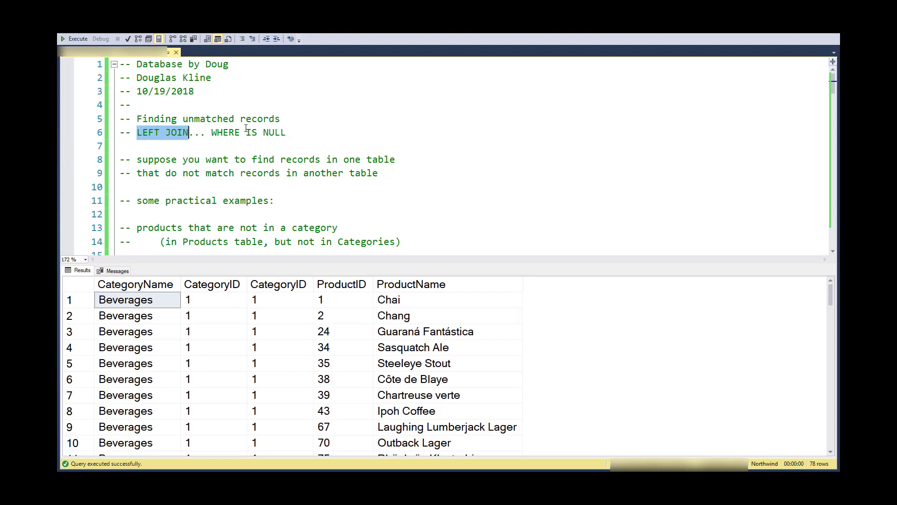
pyautogui.moveTo(227, 152)
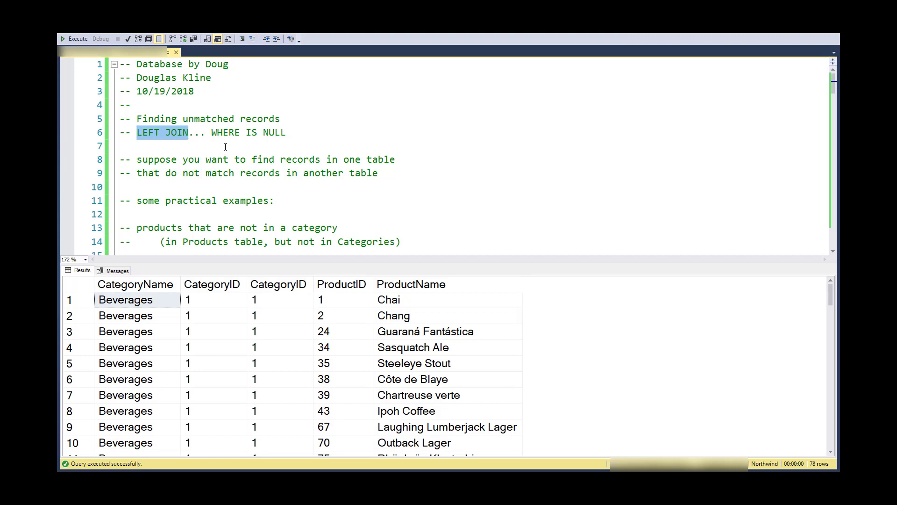
# Step: Scroll to the products-without-category comment and highlight the word 'products'
pyautogui.scroll(-3)
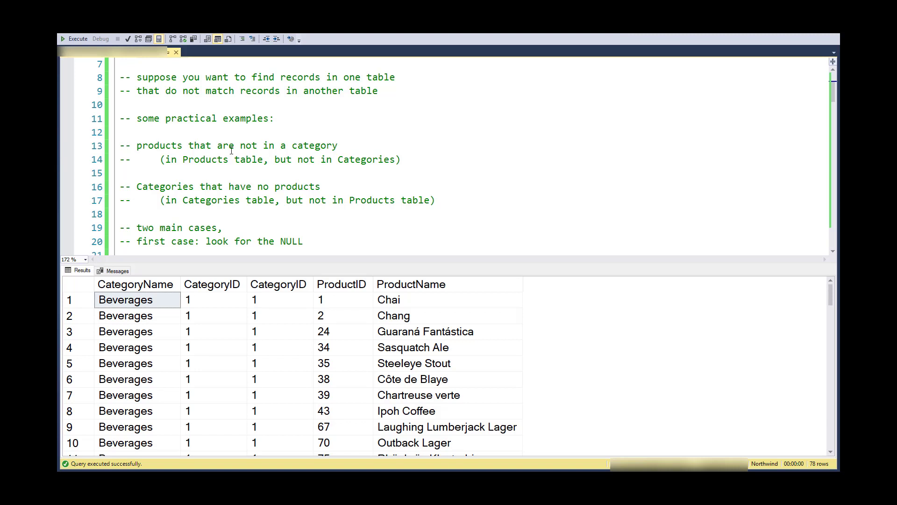
pyautogui.moveTo(140, 190)
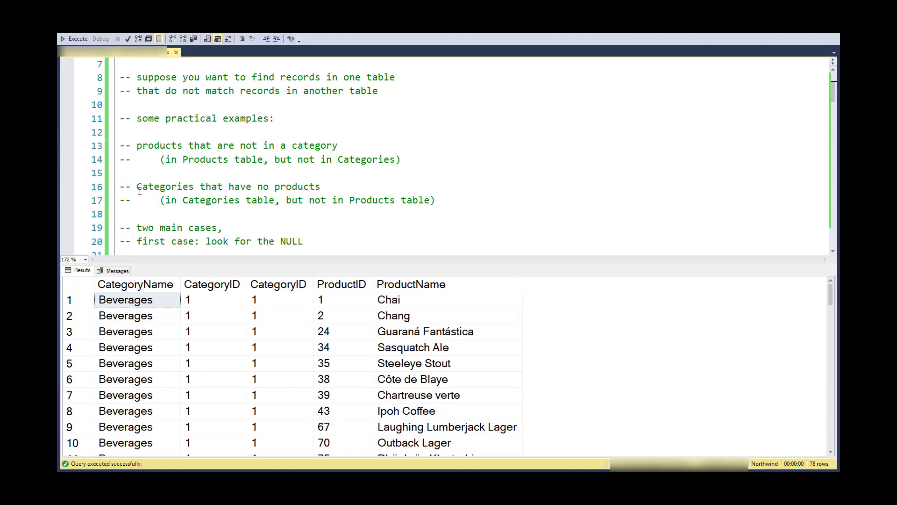
pyautogui.moveTo(426, 208)
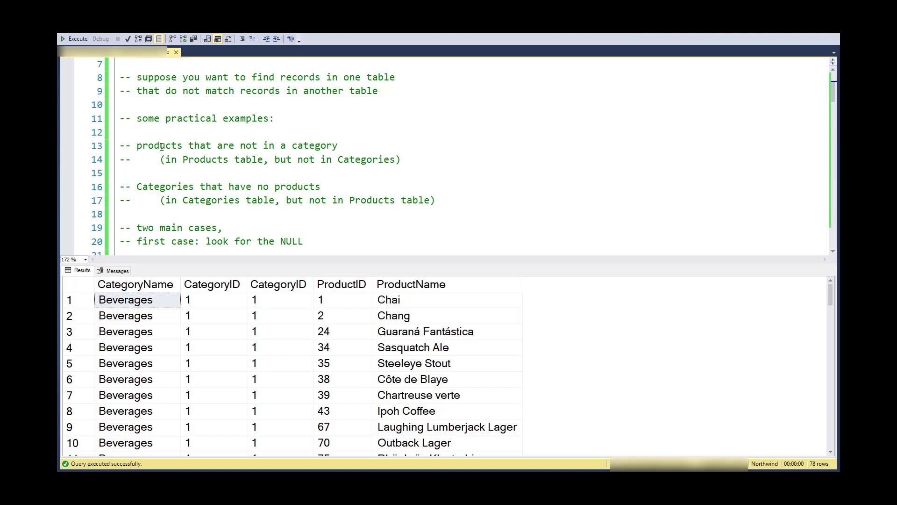
pyautogui.moveTo(170, 160)
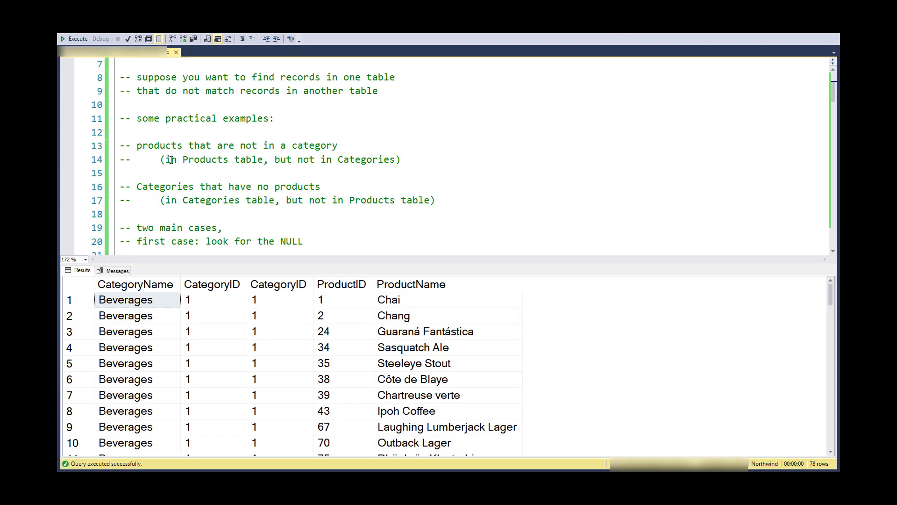
pyautogui.moveTo(159, 186)
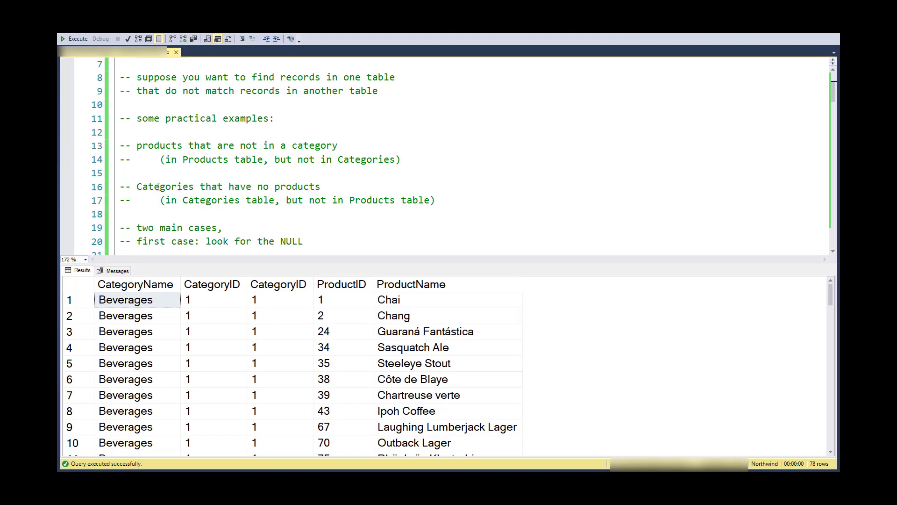
pyautogui.click(156, 145)
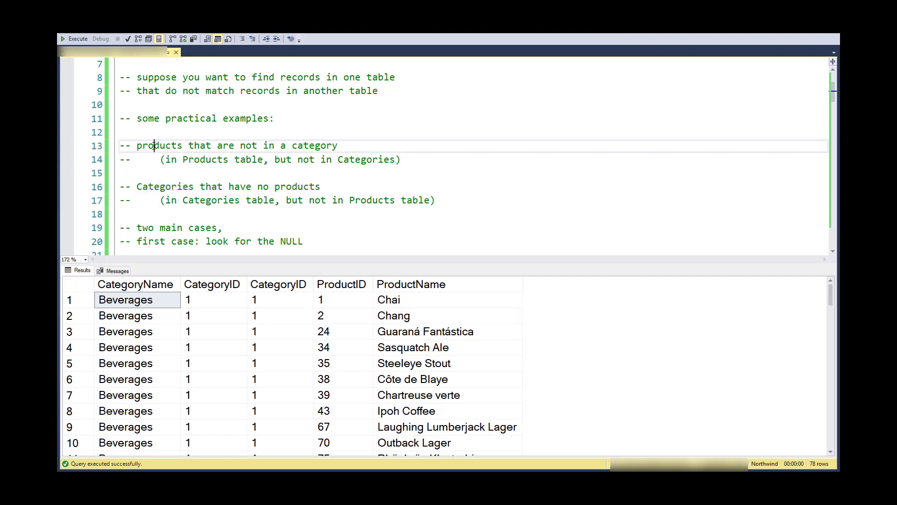
pyautogui.doubleClick(160, 145)
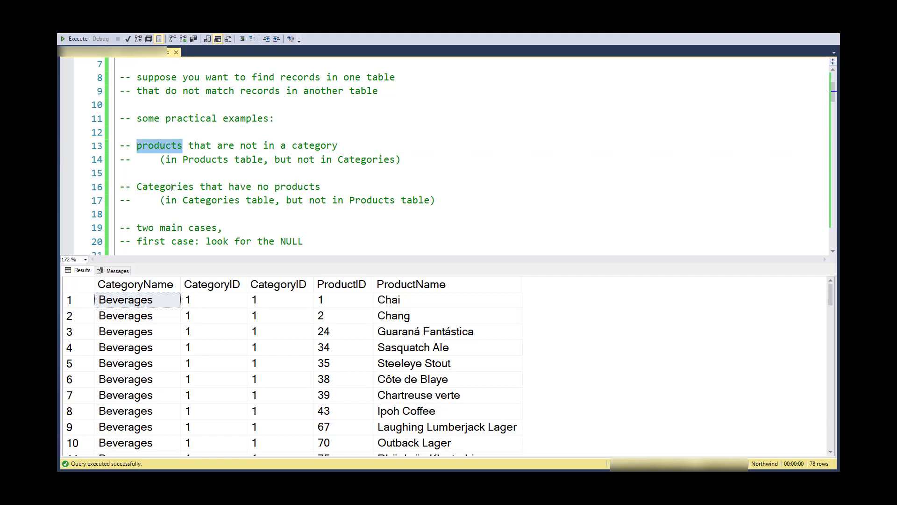
pyautogui.moveTo(281, 173)
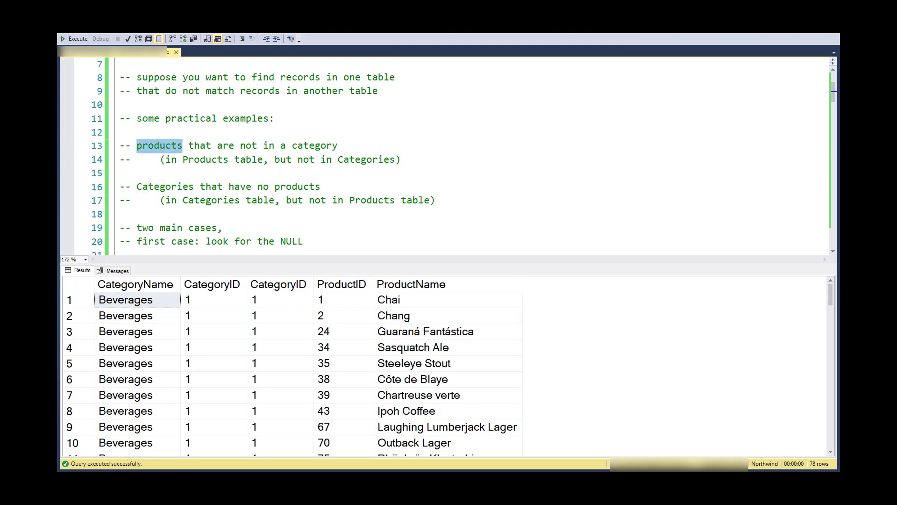
pyautogui.moveTo(181, 151)
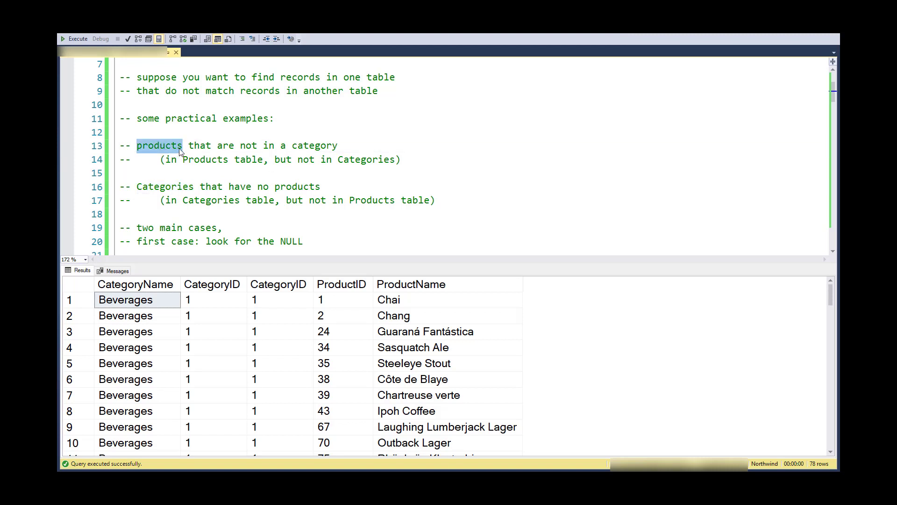
pyautogui.moveTo(297, 175)
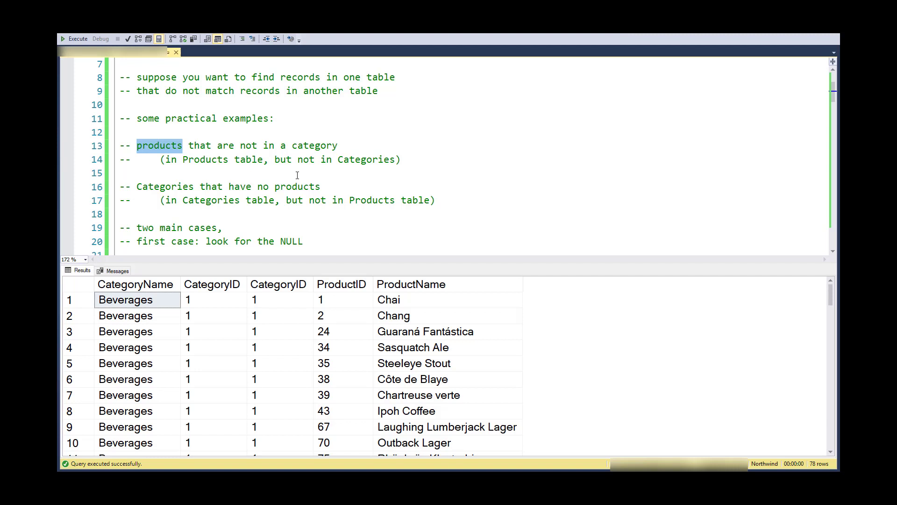
# Step: Select and run the CategoryID IS NULL query, returning ProductID 78
pyautogui.scroll(-3)
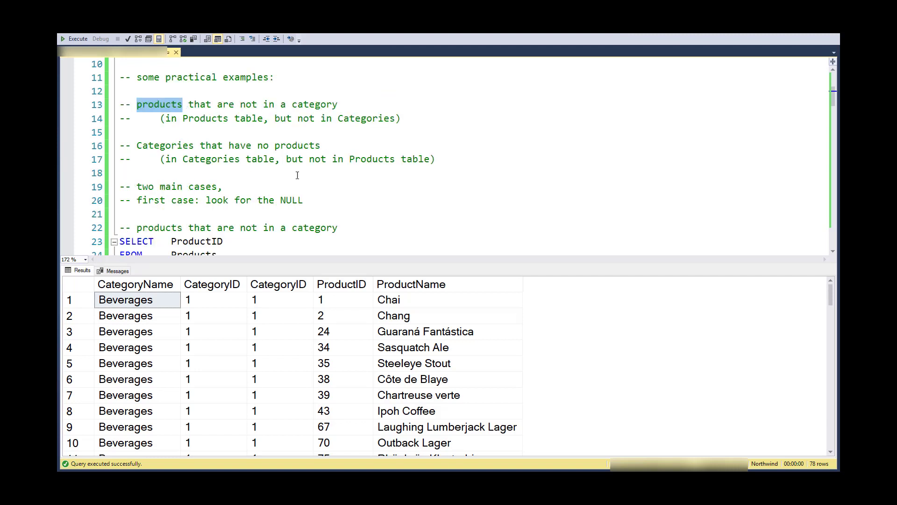
pyautogui.scroll(-3)
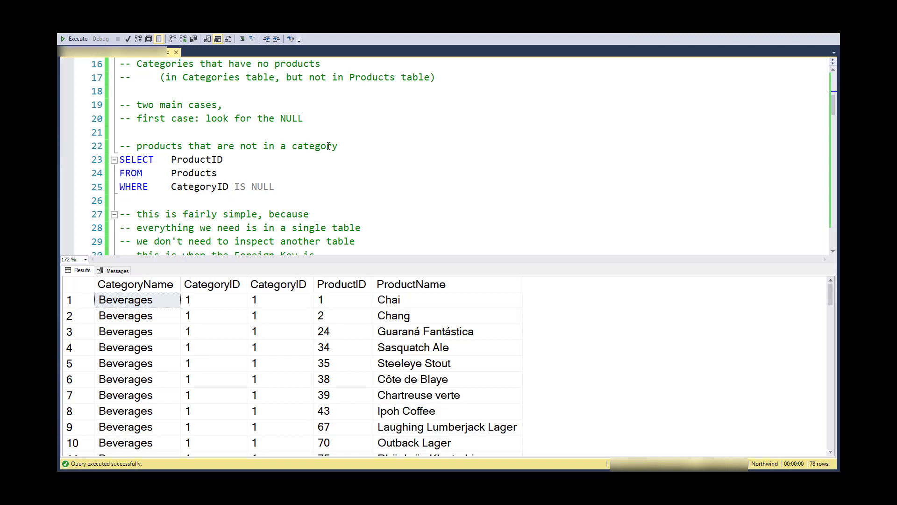
pyautogui.moveTo(256, 165)
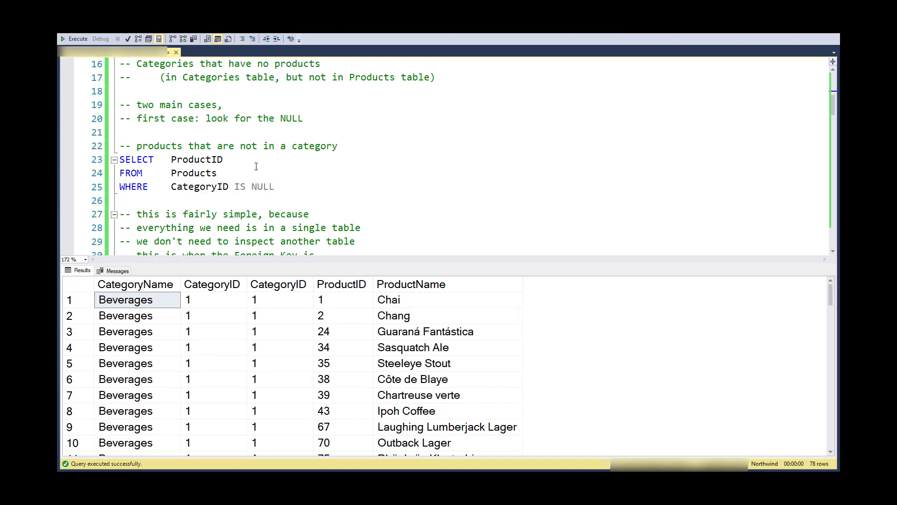
pyautogui.moveTo(196, 161)
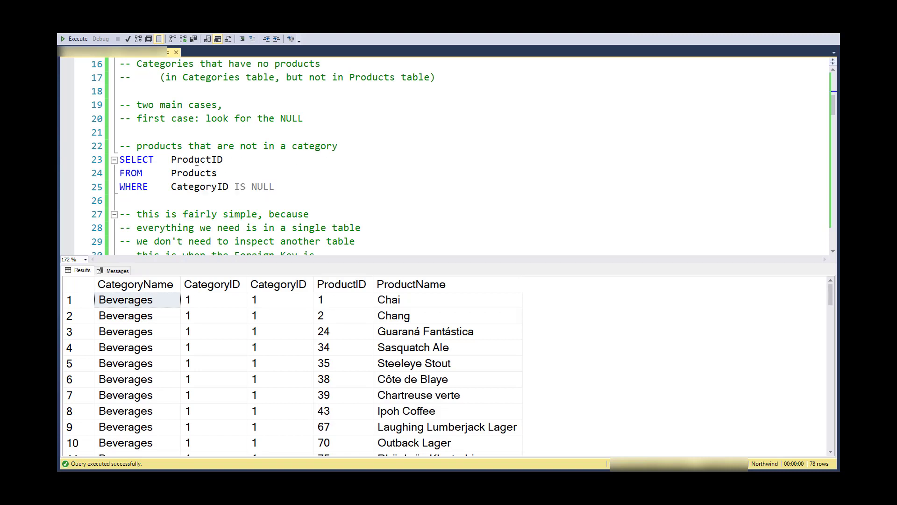
pyautogui.moveTo(227, 186)
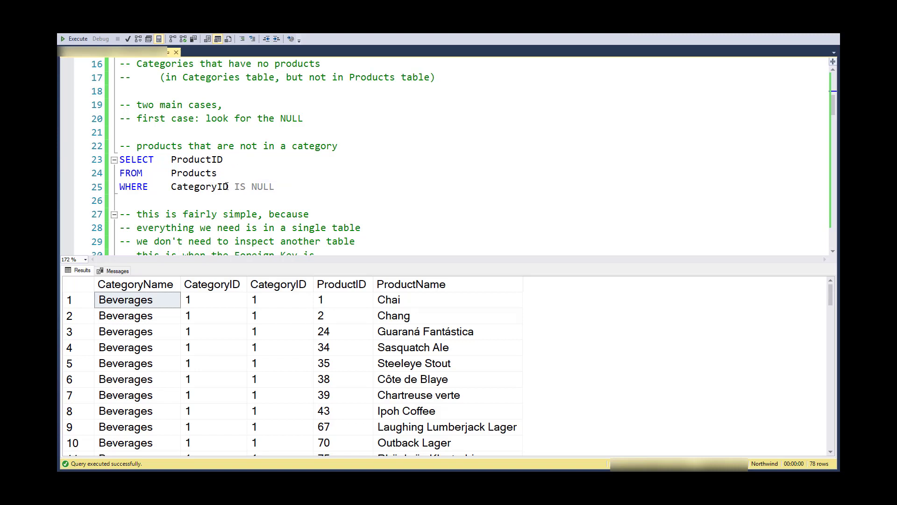
pyautogui.moveTo(200, 186)
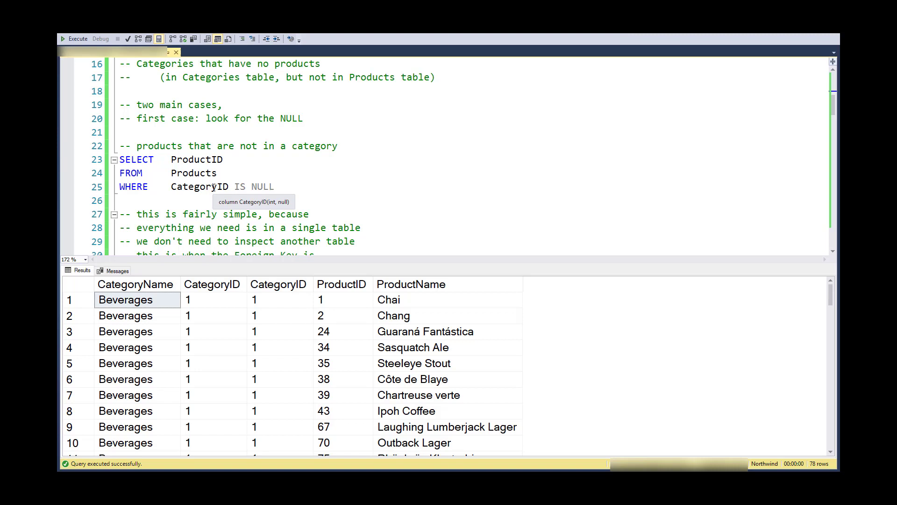
pyautogui.doubleClick(199, 187)
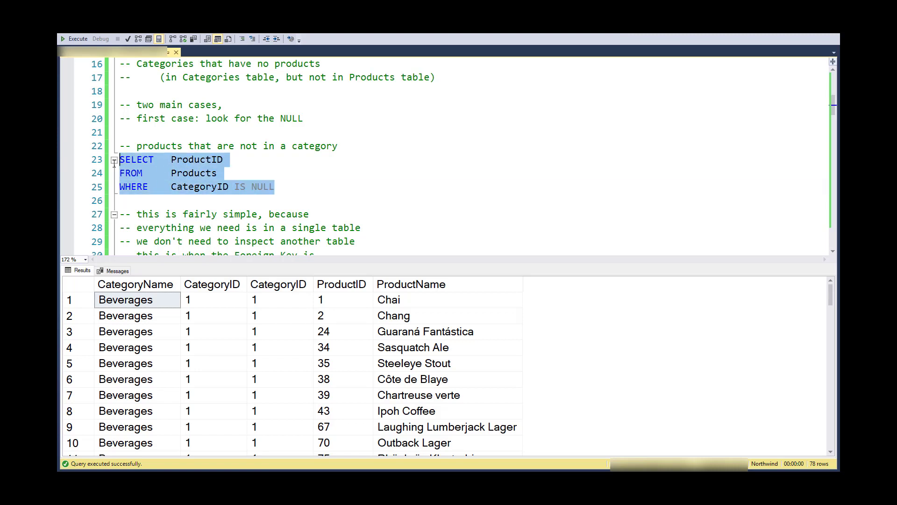
pyautogui.click(74, 38)
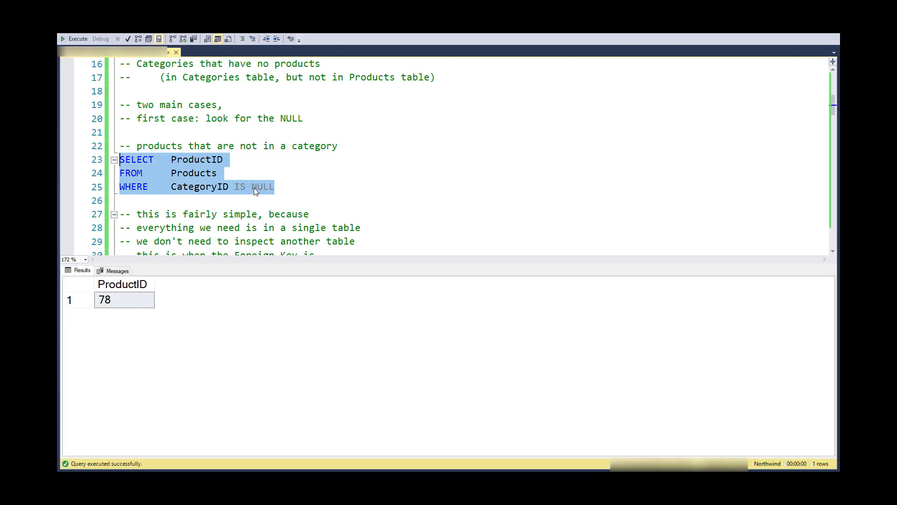
pyautogui.moveTo(269, 191)
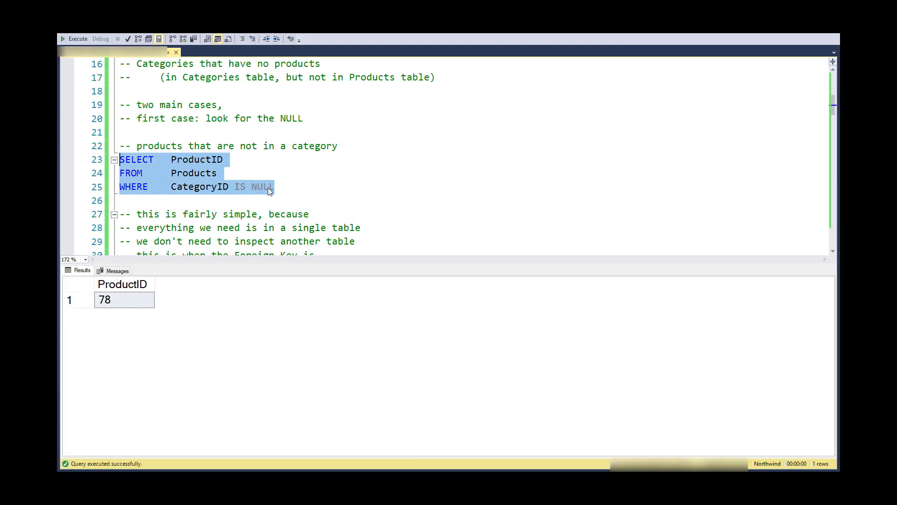
pyautogui.moveTo(224, 197)
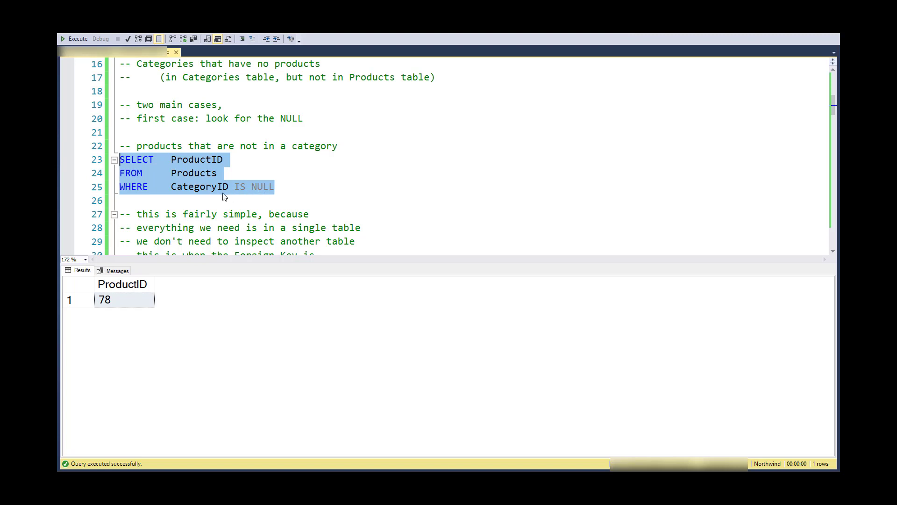
pyautogui.moveTo(222, 192)
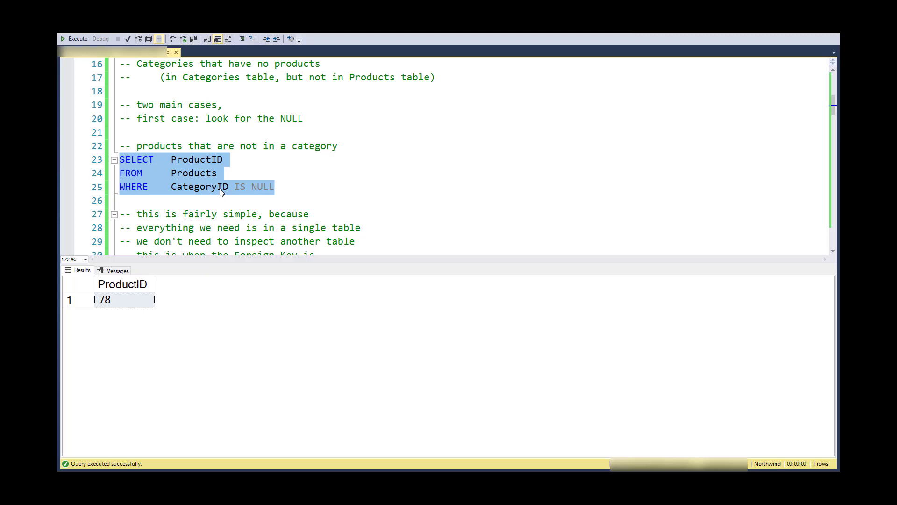
pyautogui.moveTo(258, 190)
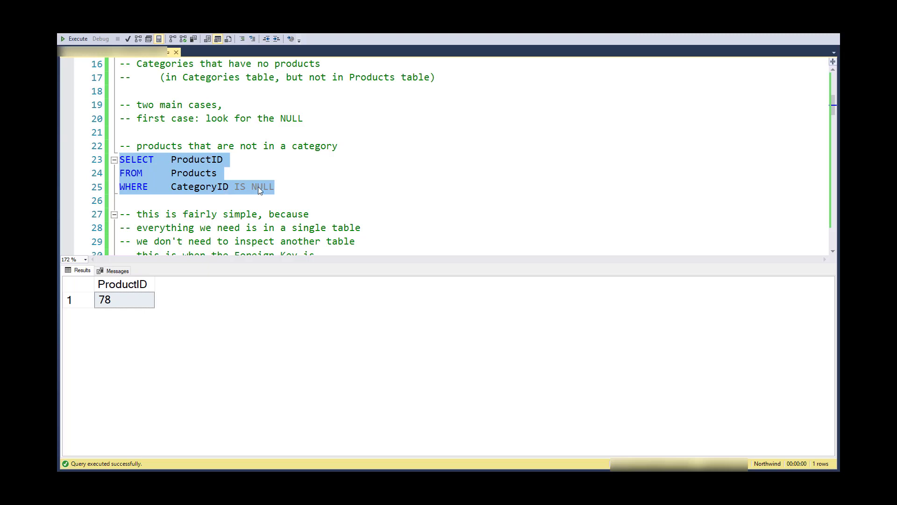
pyautogui.click(299, 187)
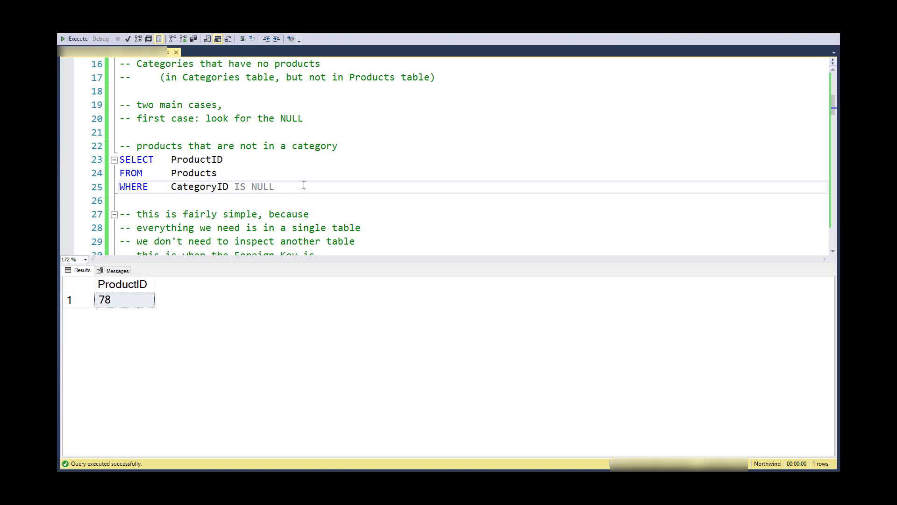
pyautogui.moveTo(293, 185)
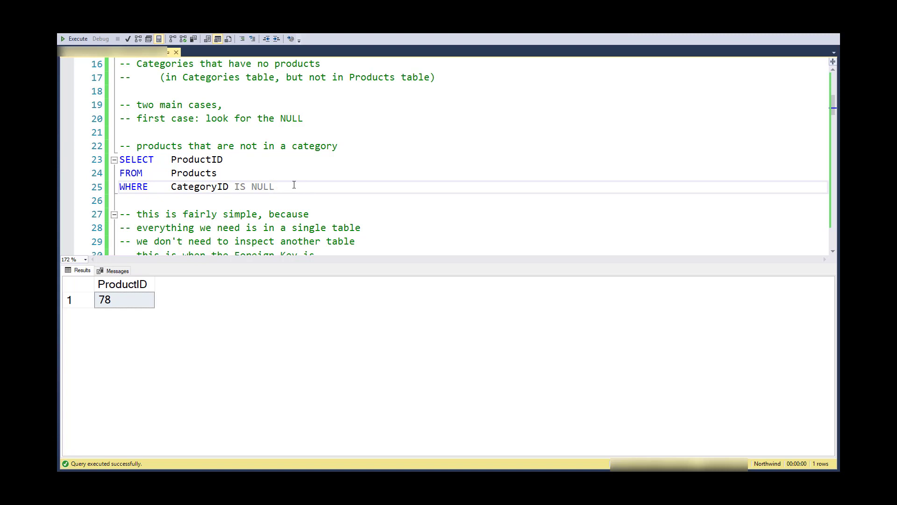
pyautogui.moveTo(206, 160)
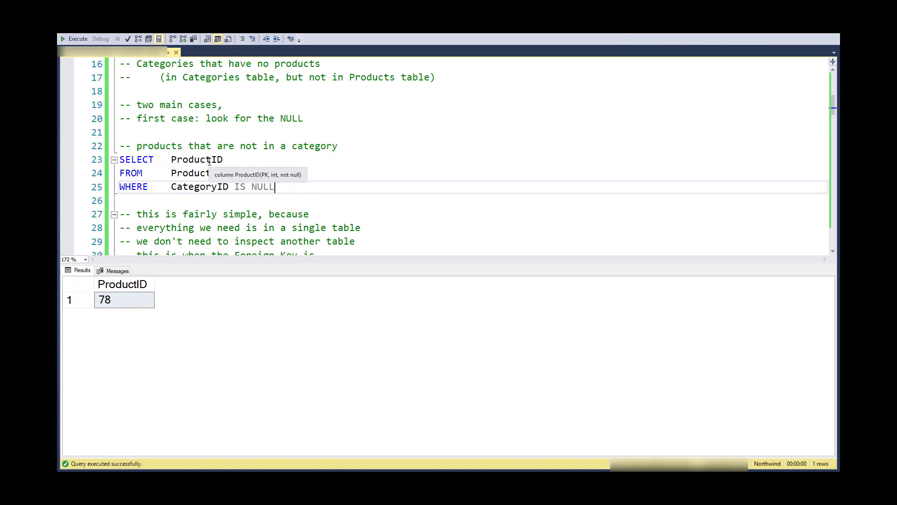
pyautogui.moveTo(216, 186)
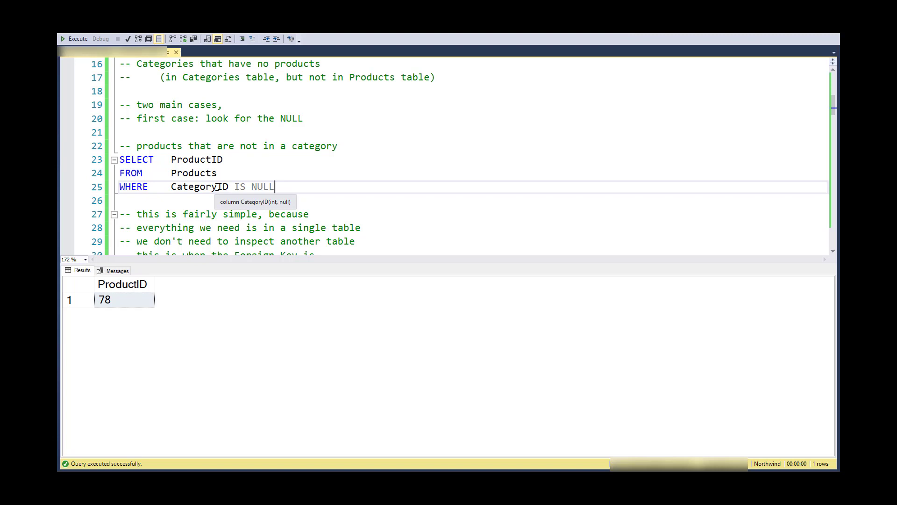
pyautogui.moveTo(338, 191)
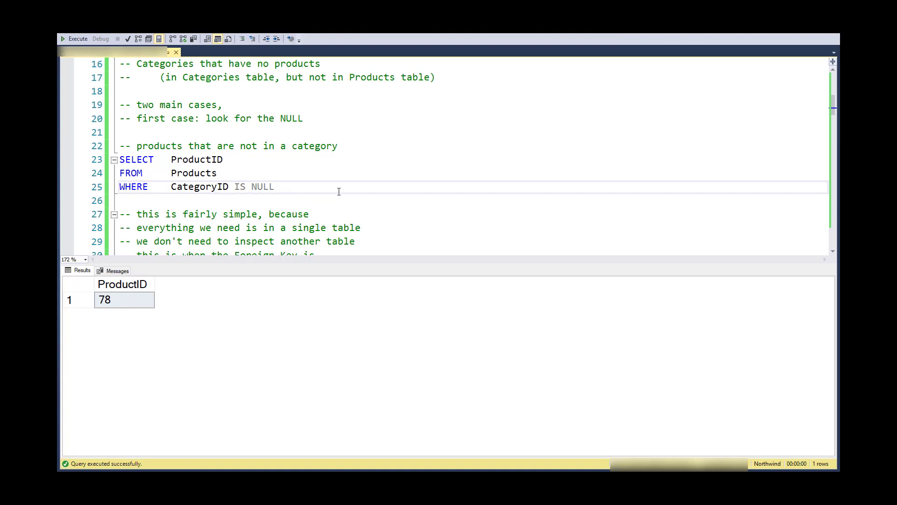
# Step: Highlight 'Categories' in the comment and reach the LEFT JOIN Products.ProductID IS NULL query
pyautogui.scroll(-3)
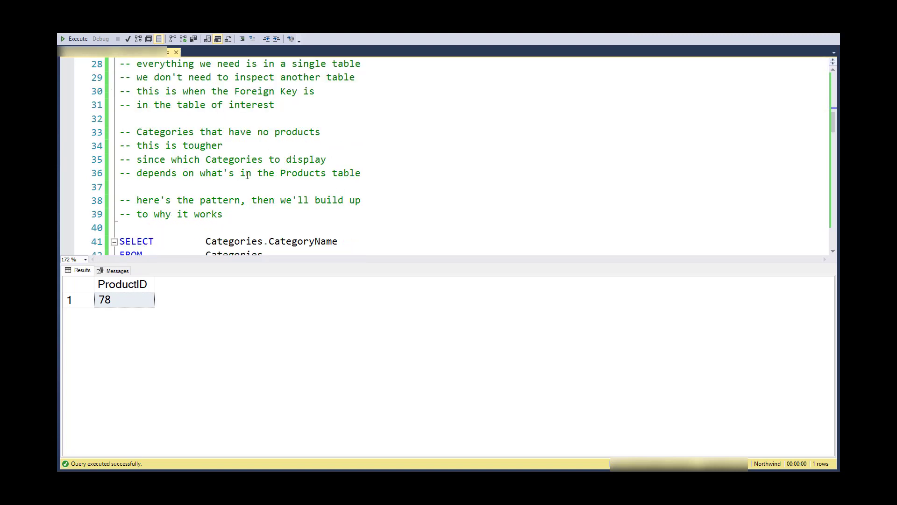
pyautogui.scroll(3)
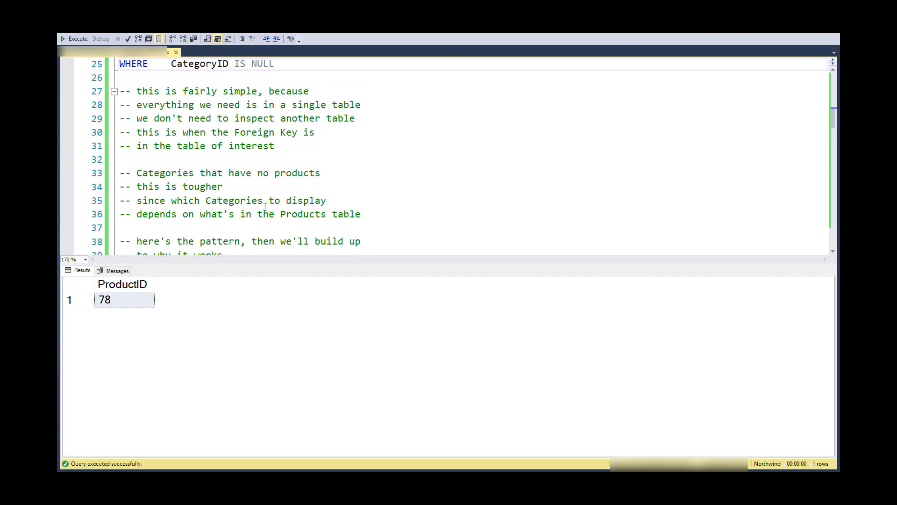
pyautogui.moveTo(270, 211)
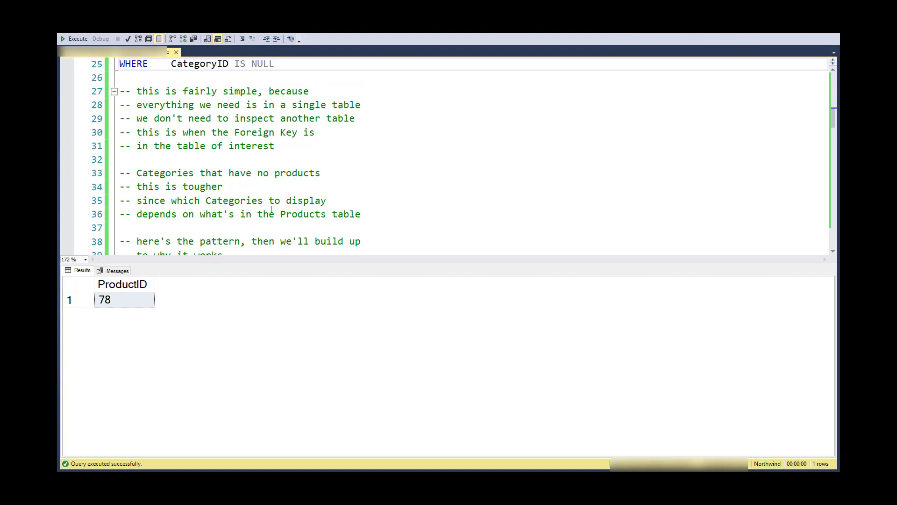
pyautogui.moveTo(163, 173)
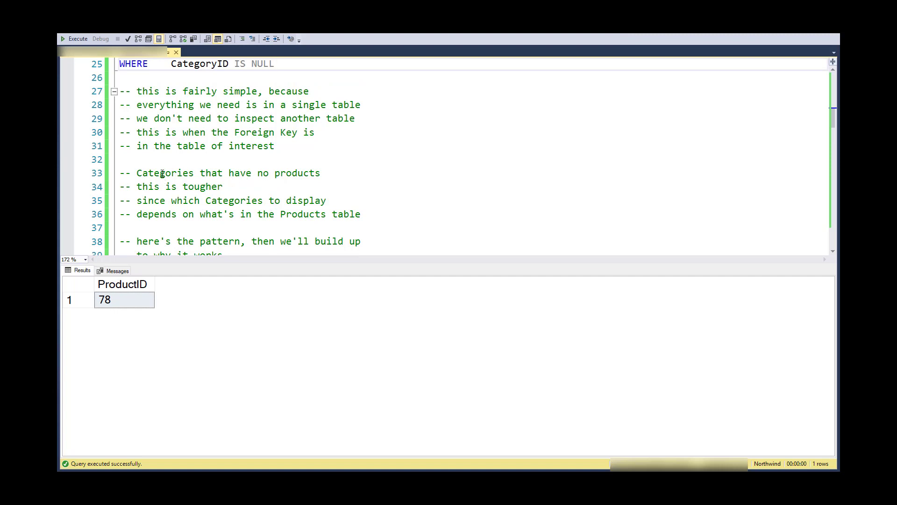
pyautogui.doubleClick(165, 172)
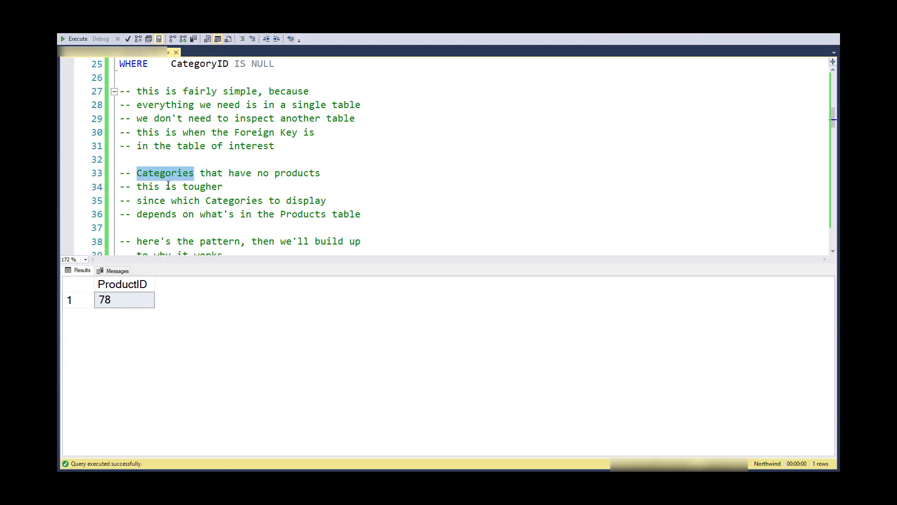
pyautogui.moveTo(198, 196)
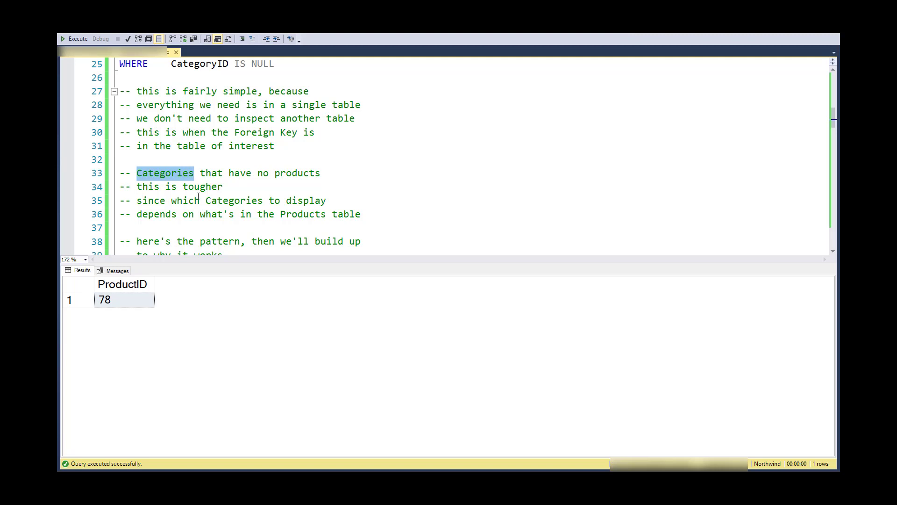
pyautogui.scroll(-3)
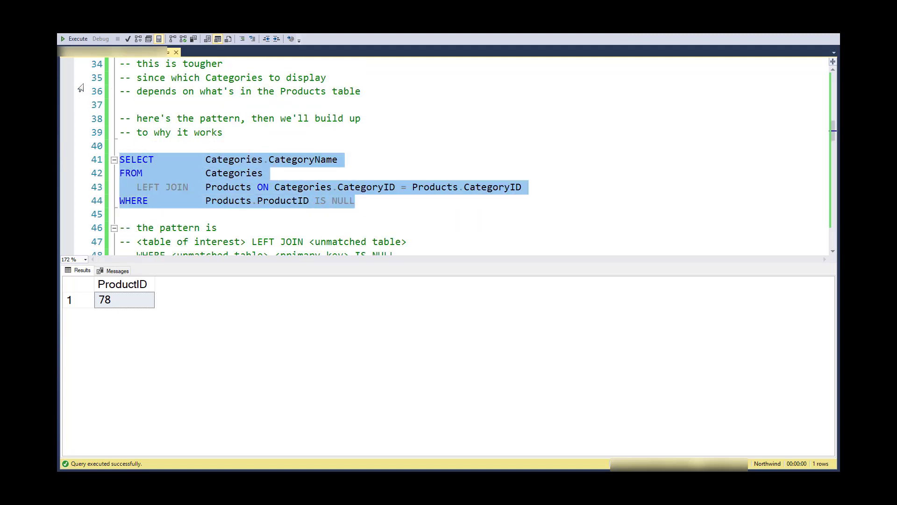
# Step: Run the LEFT JOIN query returning Office Supplies, highlighting Products and Products.ProductID
pyautogui.click(75, 38)
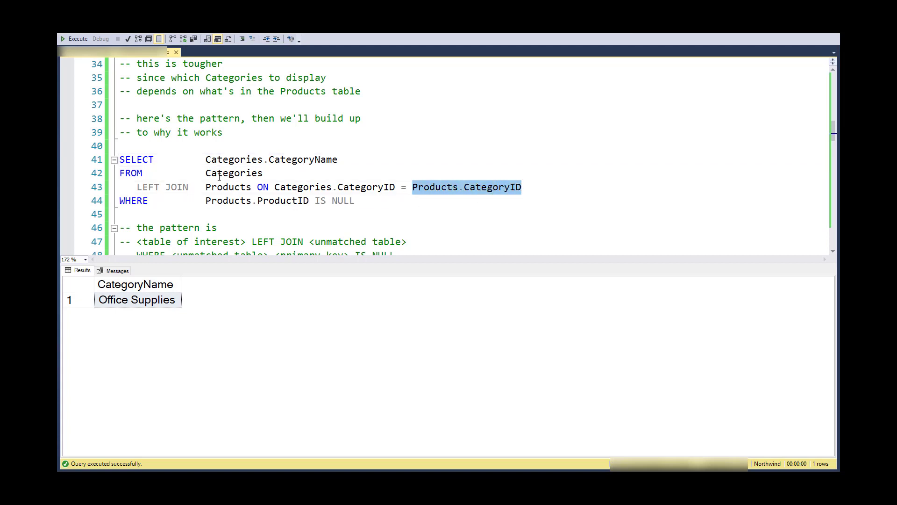
pyautogui.doubleClick(228, 186)
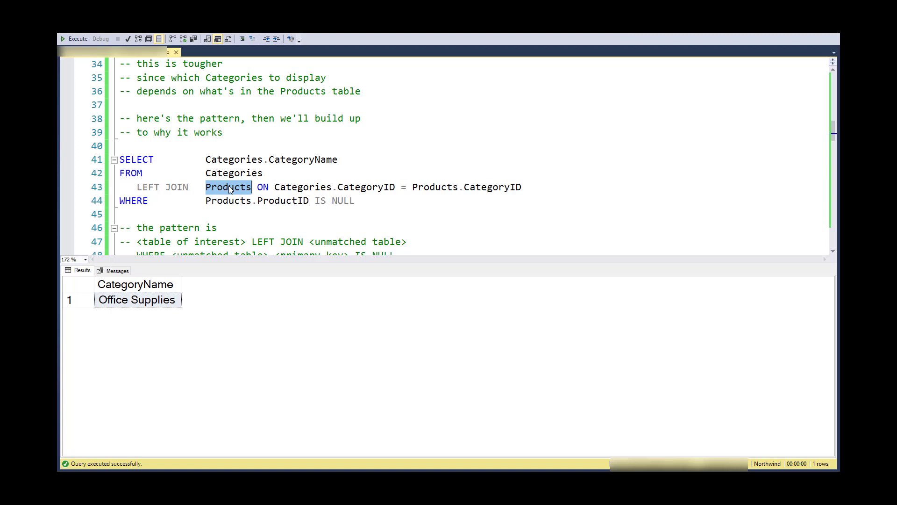
pyautogui.doubleClick(255, 200)
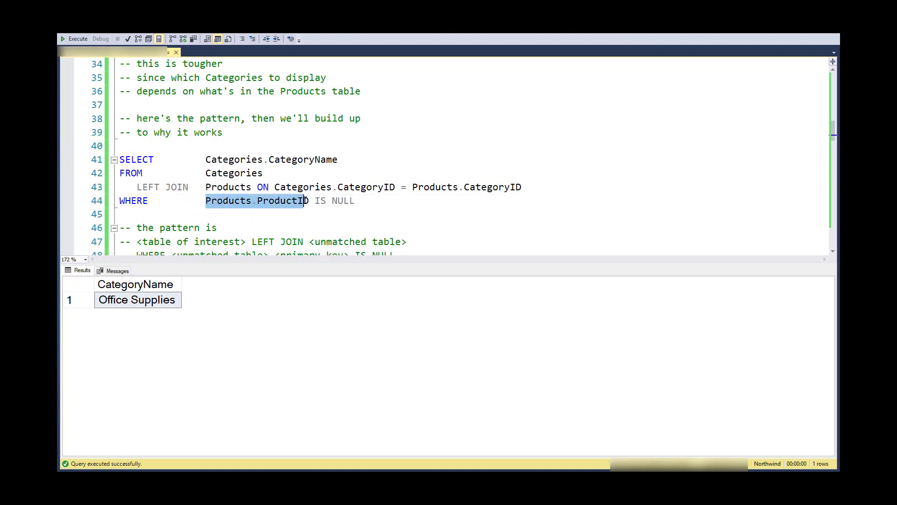
pyautogui.scroll(-3)
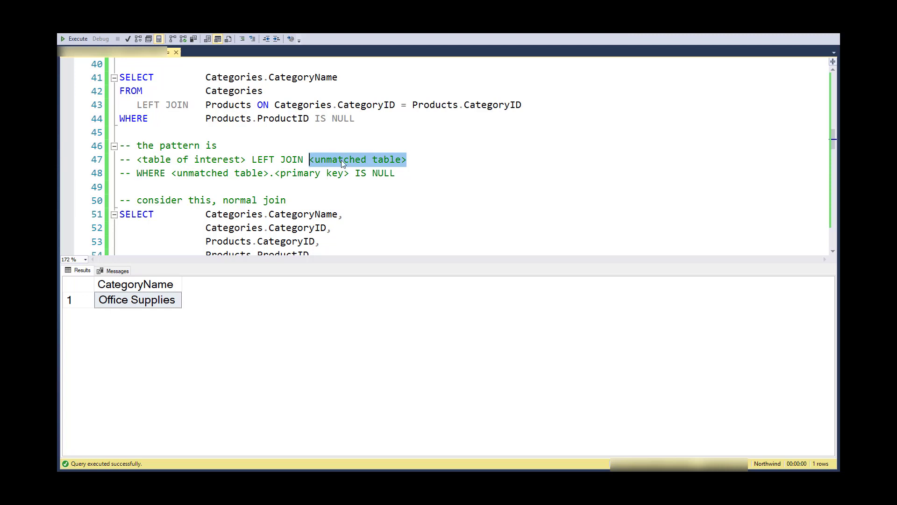
pyautogui.moveTo(172, 173)
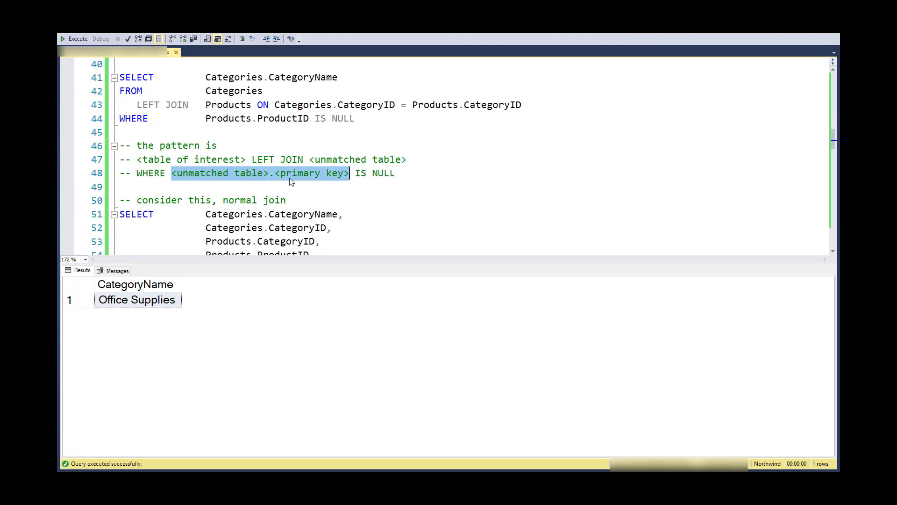
pyautogui.moveTo(392, 179)
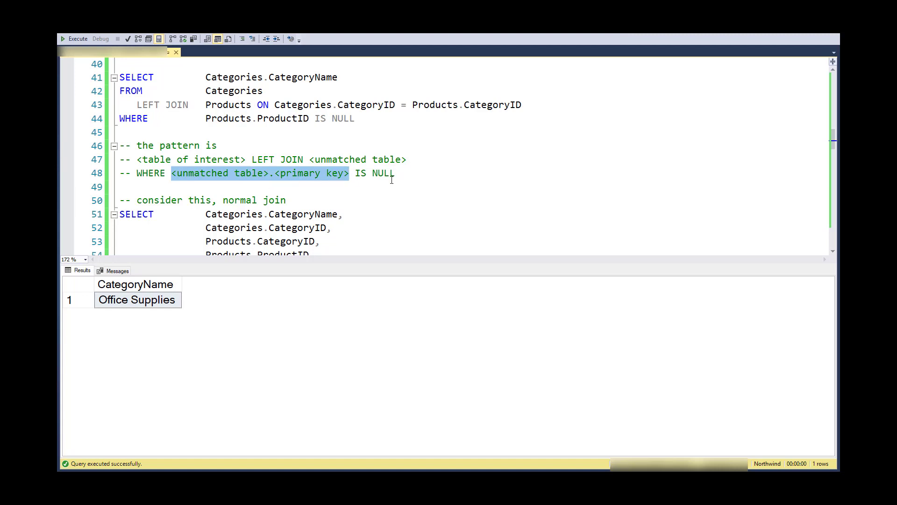
pyautogui.moveTo(392, 179)
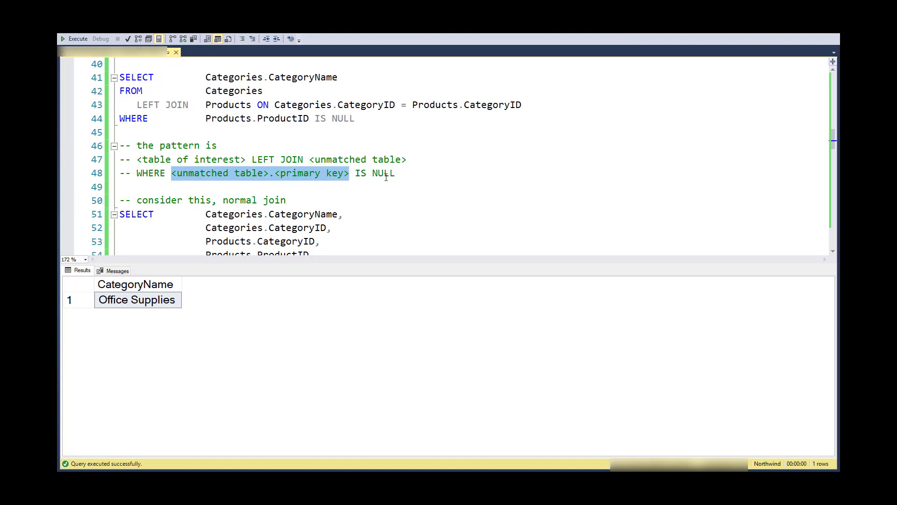
pyautogui.moveTo(397, 184)
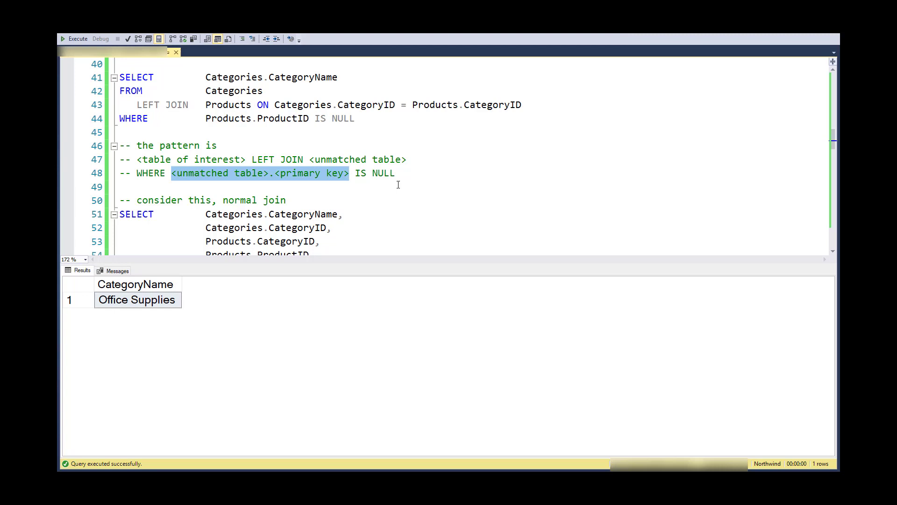
# Step: Run the inner join of Categories and Products and browse its 77 rows
pyautogui.scroll(-3)
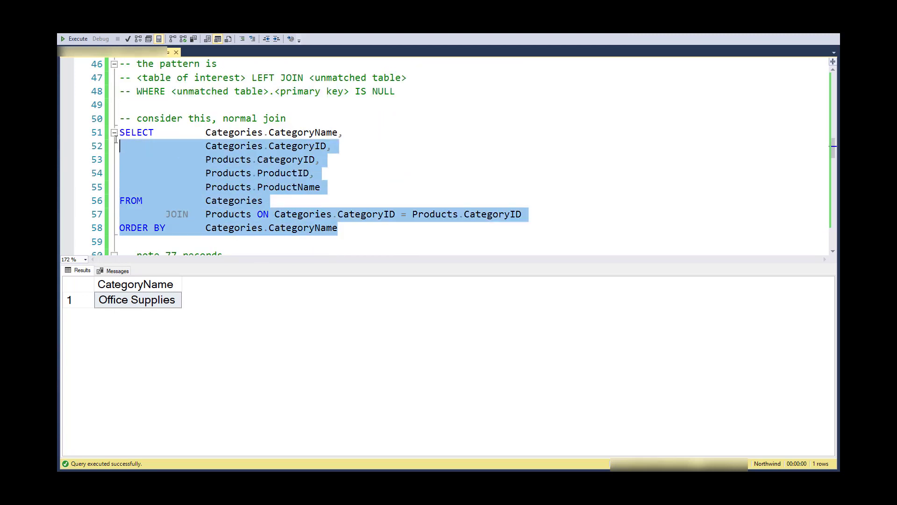
pyautogui.click(75, 39)
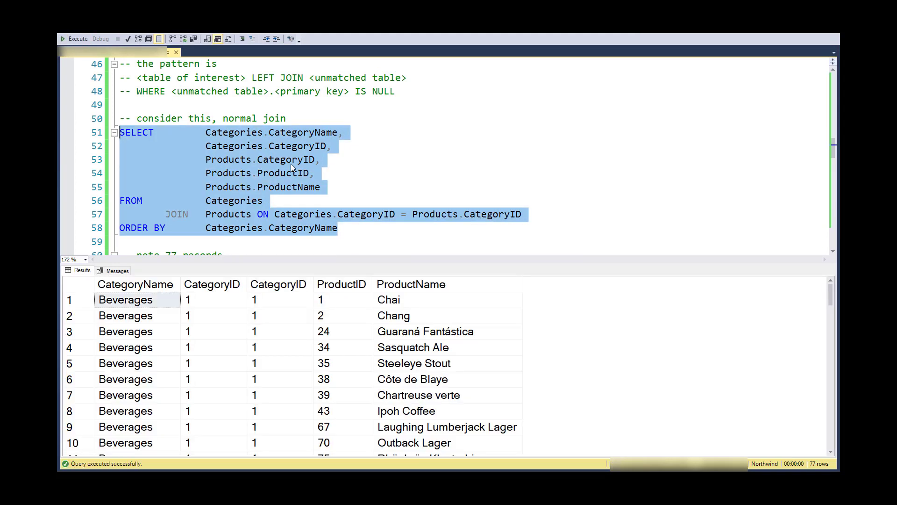
pyautogui.moveTo(201, 307)
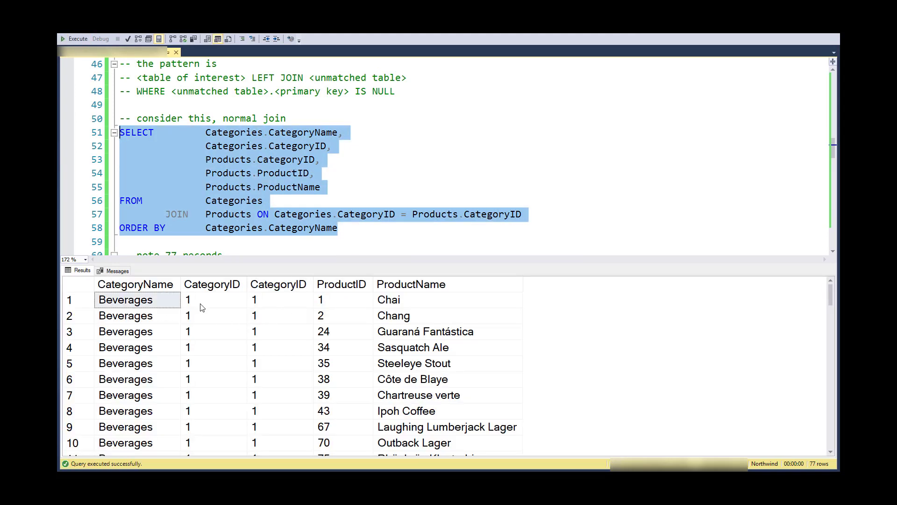
pyautogui.click(280, 299)
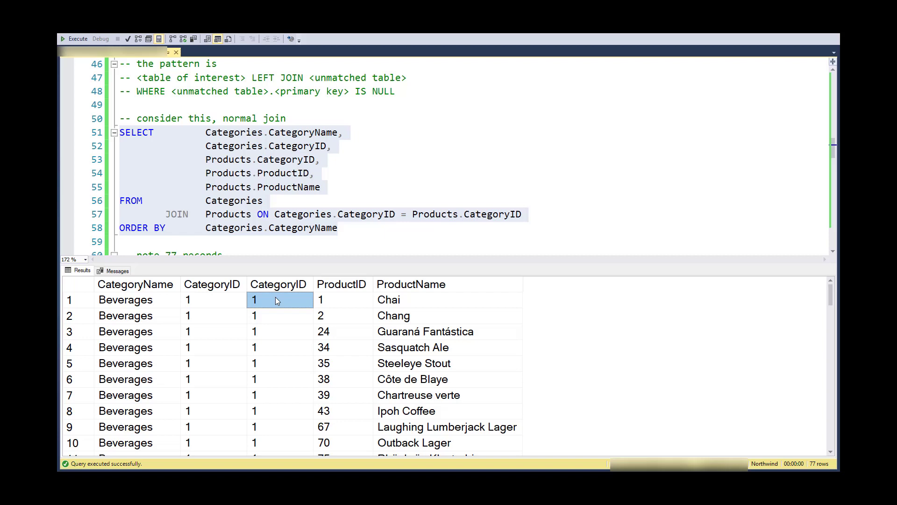
pyautogui.moveTo(278, 220)
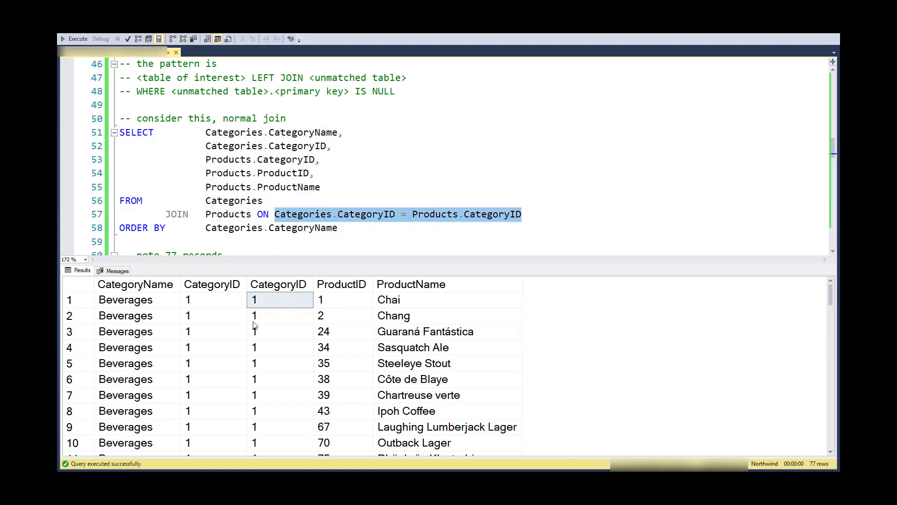
pyautogui.scroll(-3)
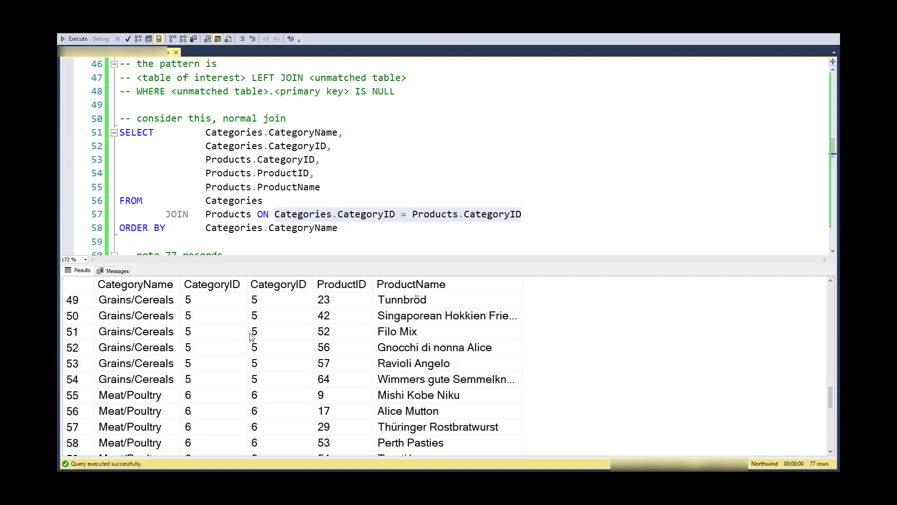
pyautogui.scroll(-3)
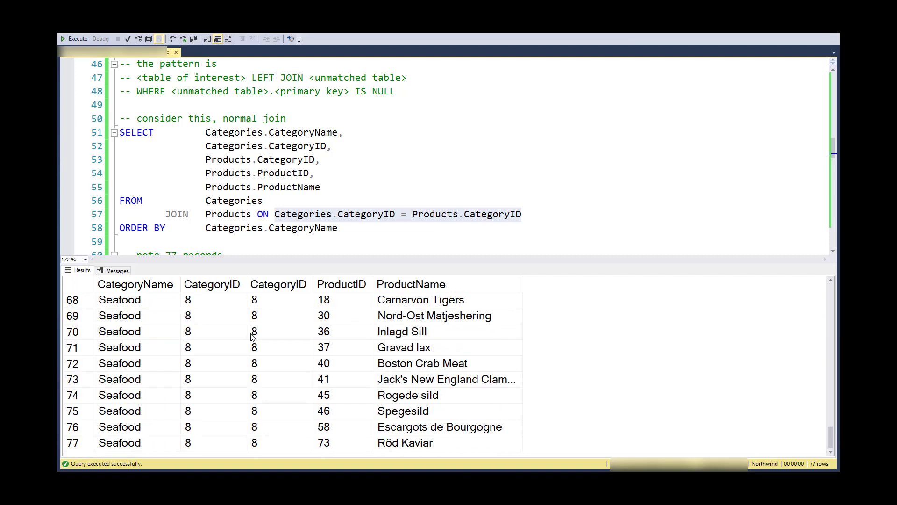
pyautogui.moveTo(160, 214)
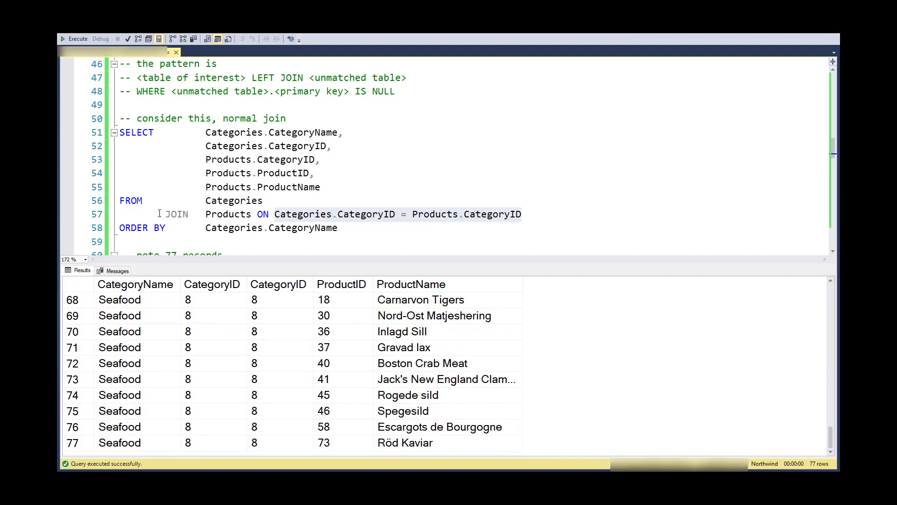
pyautogui.moveTo(282, 358)
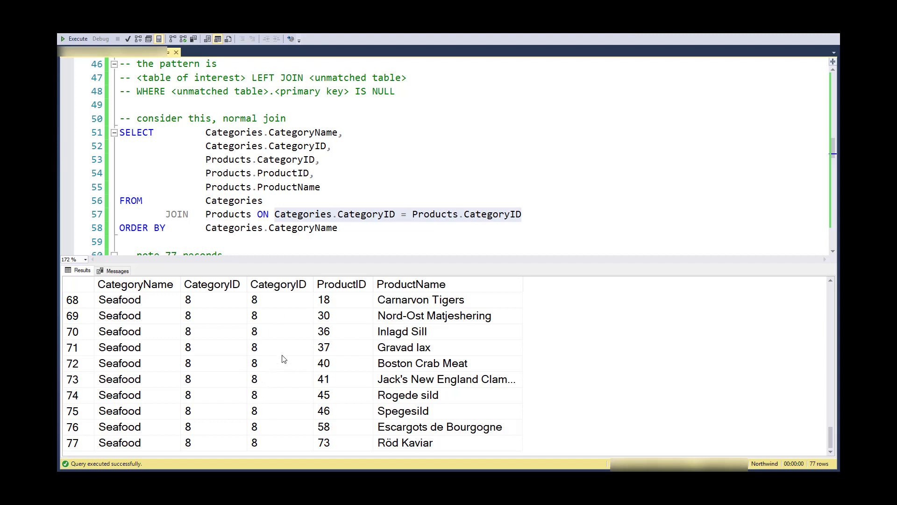
pyautogui.moveTo(250, 199)
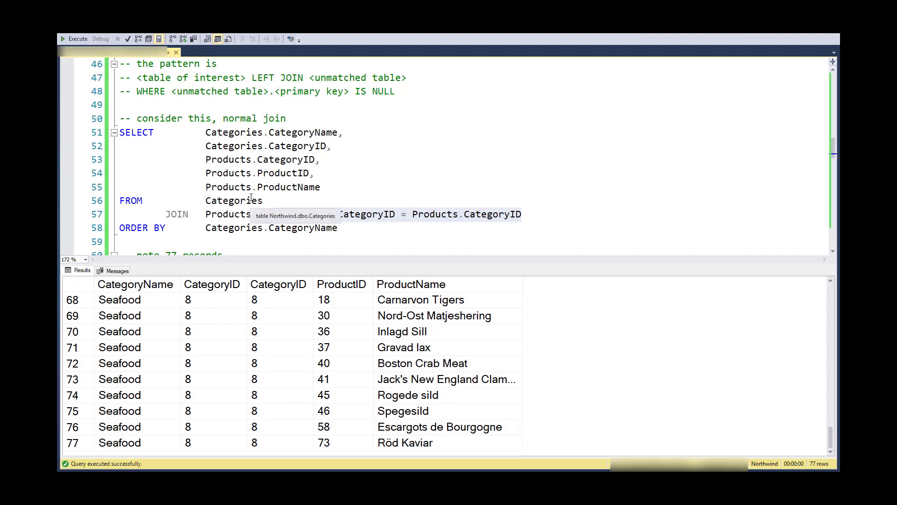
pyautogui.moveTo(418, 178)
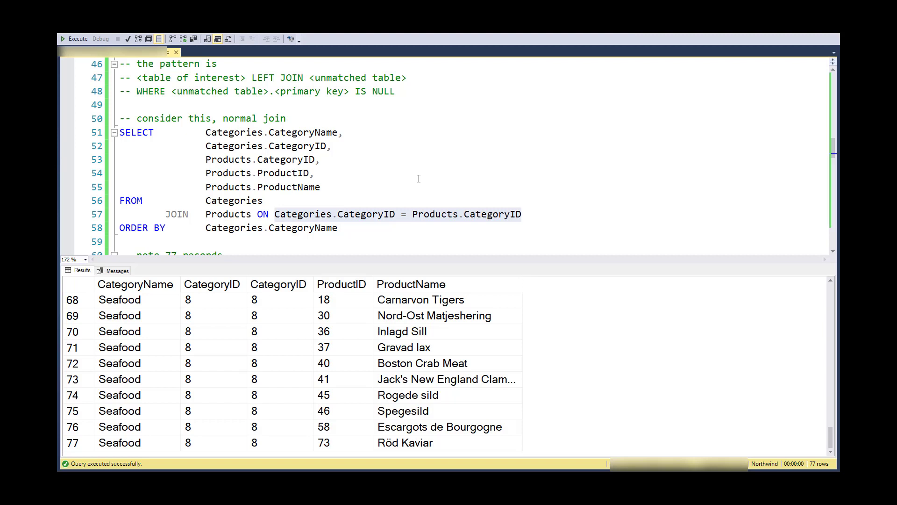
pyautogui.moveTo(328, 183)
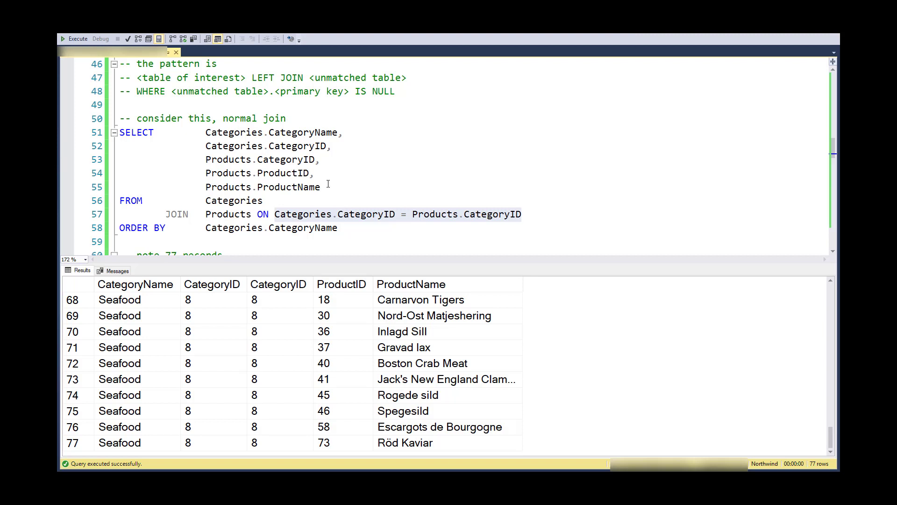
pyautogui.moveTo(818, 466)
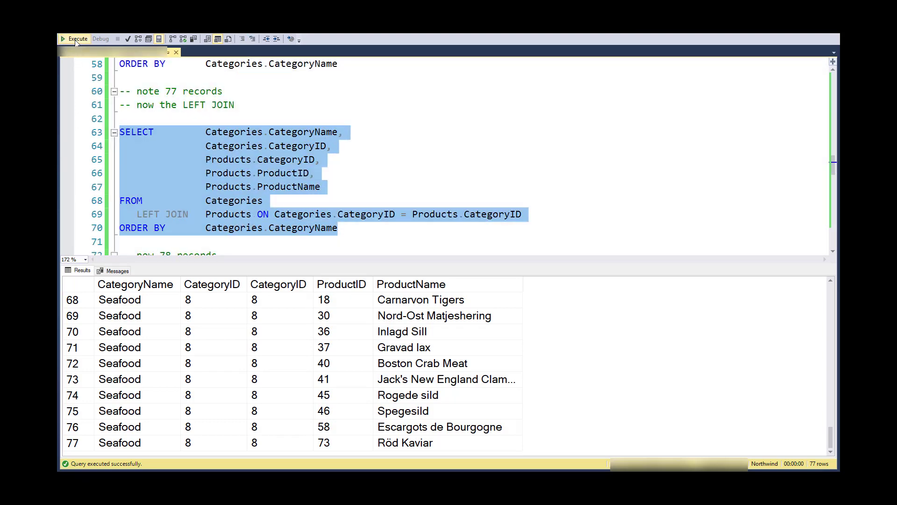
pyautogui.click(73, 38)
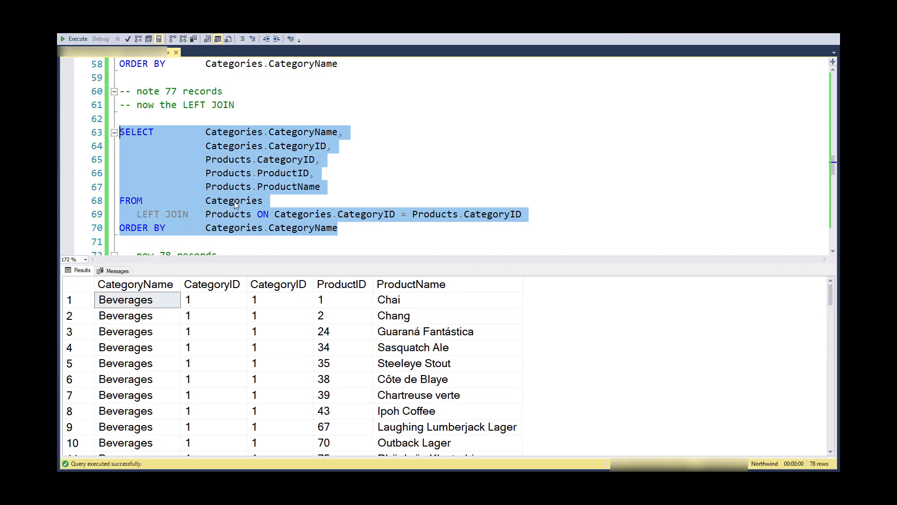
pyautogui.doubleClick(234, 200)
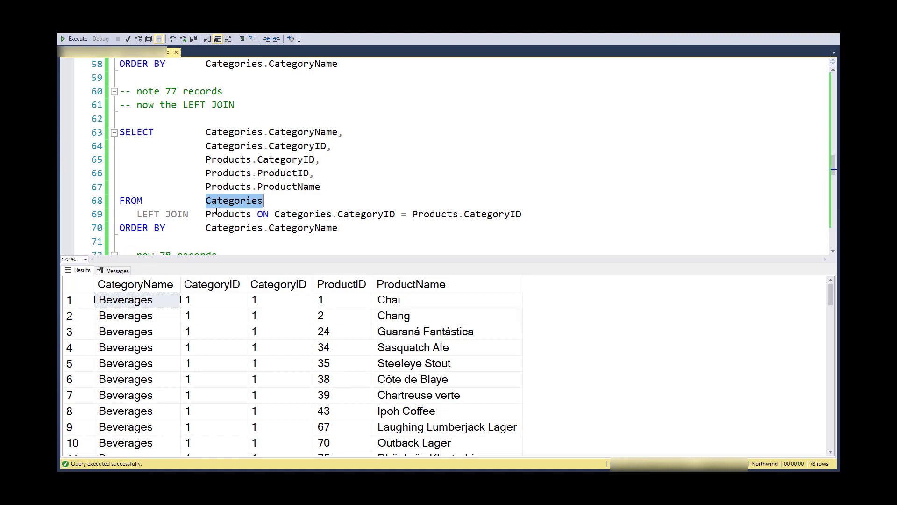
pyautogui.moveTo(179, 219)
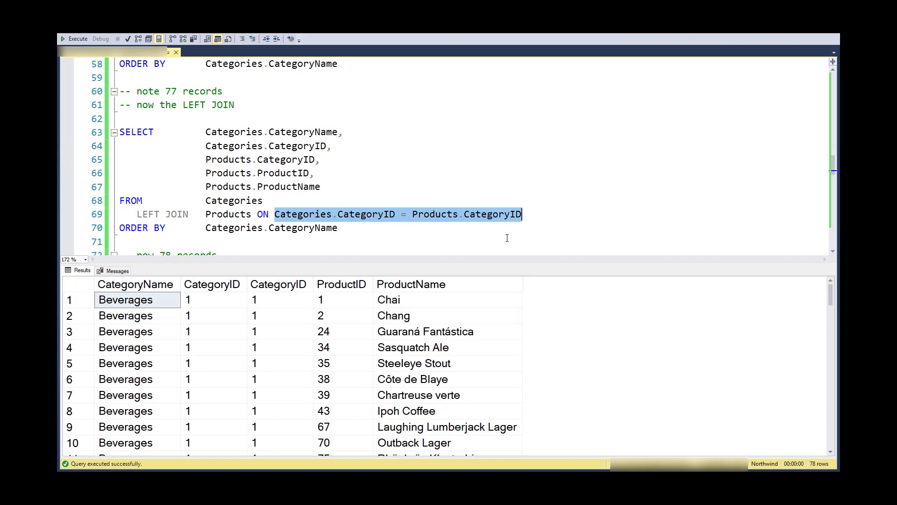
pyautogui.moveTo(658, 425)
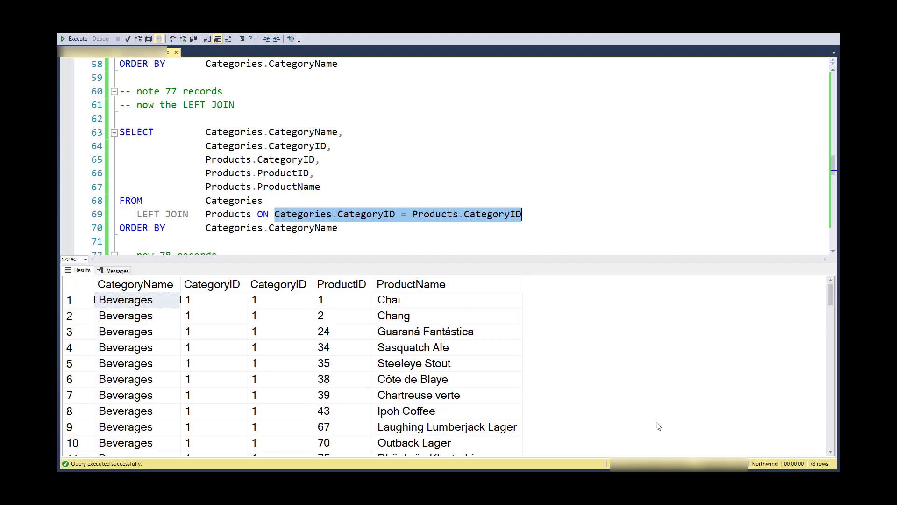
pyautogui.scroll(-3)
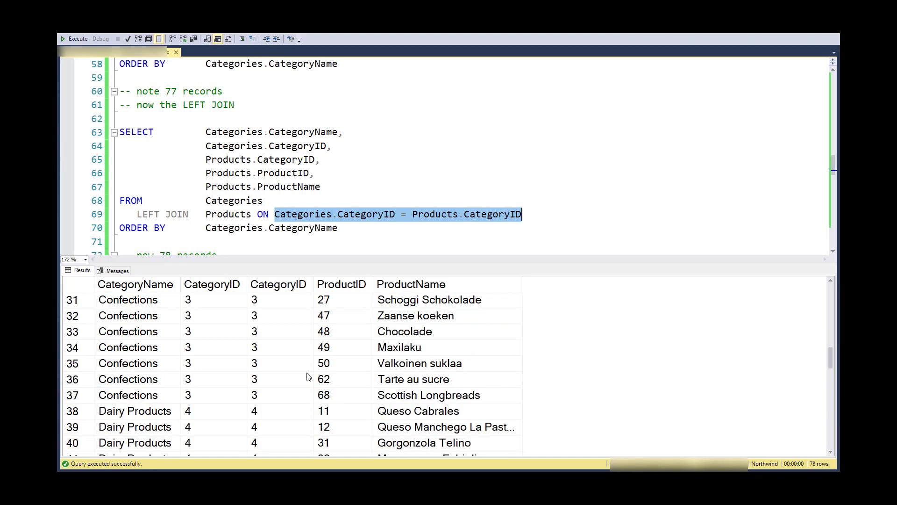
pyautogui.scroll(-3)
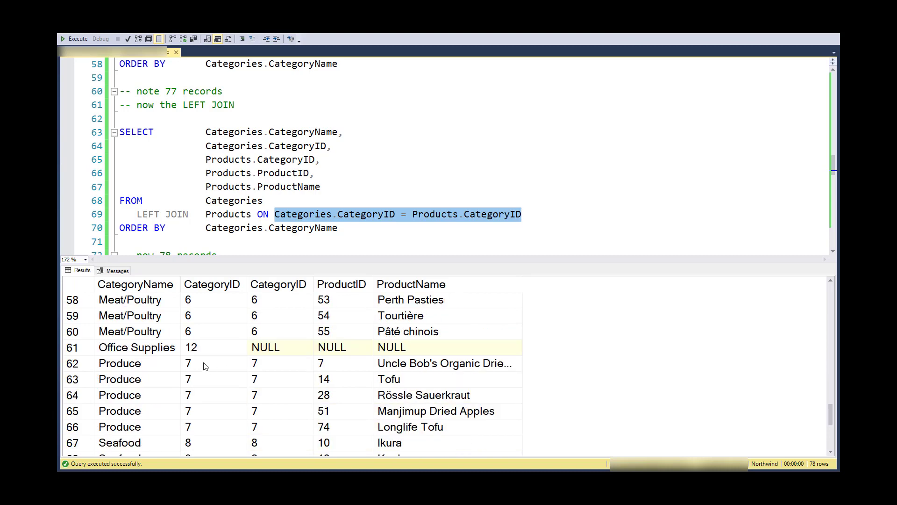
pyautogui.click(136, 347)
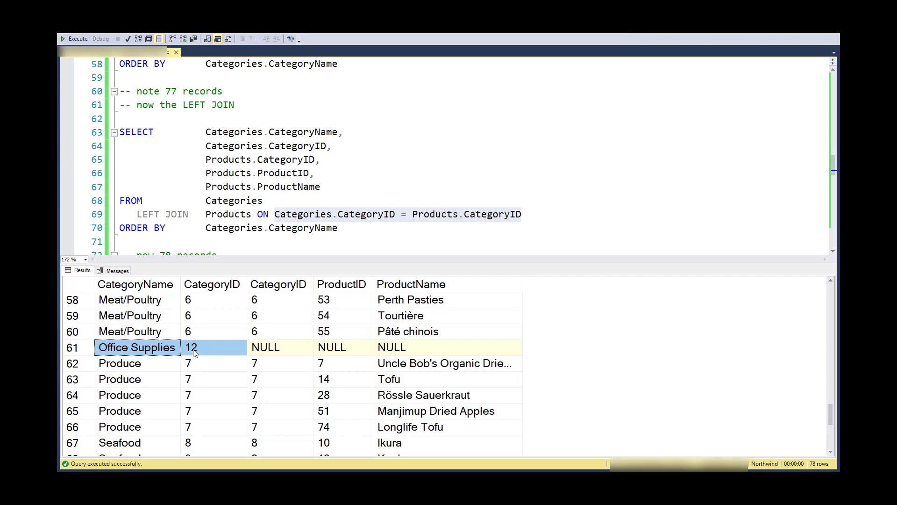
pyautogui.moveTo(226, 351)
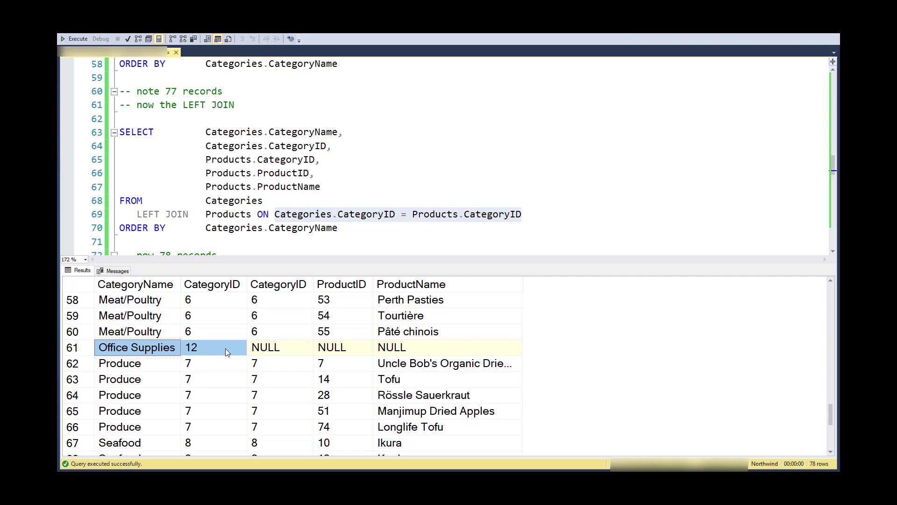
pyautogui.click(280, 346)
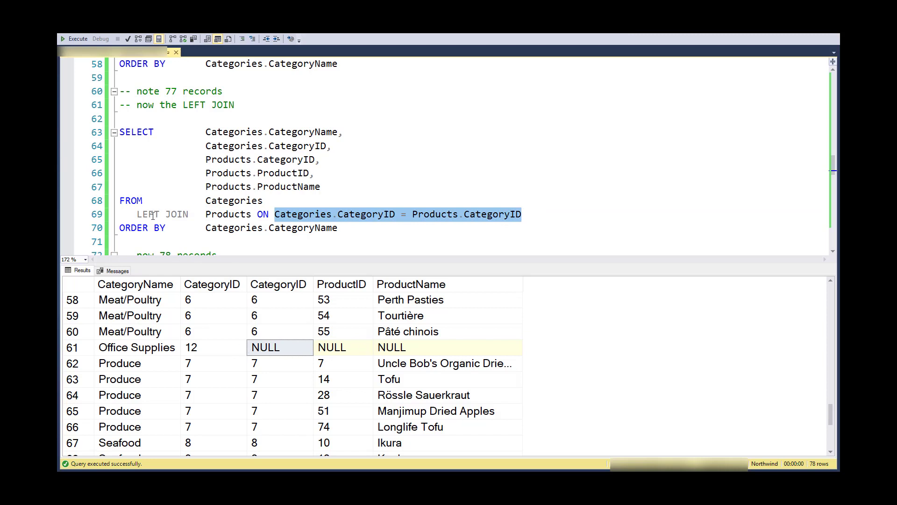
pyautogui.moveTo(136, 355)
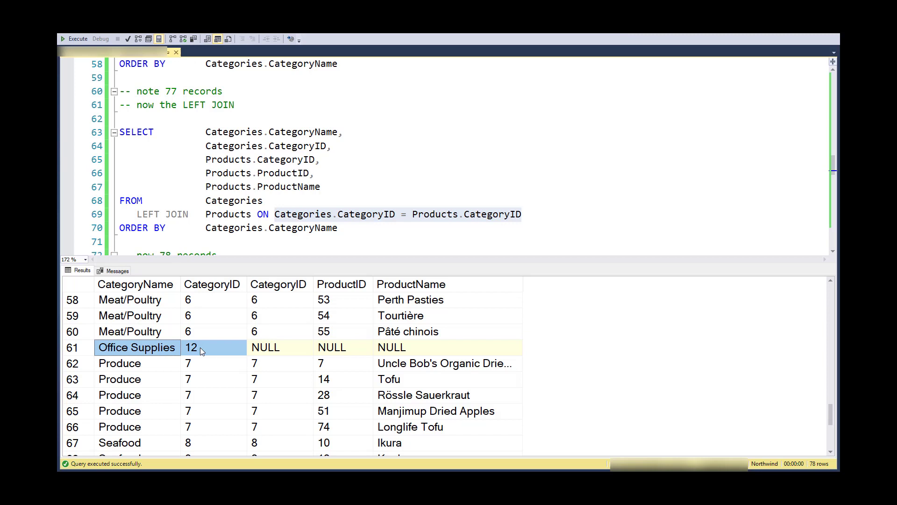
pyautogui.moveTo(168, 354)
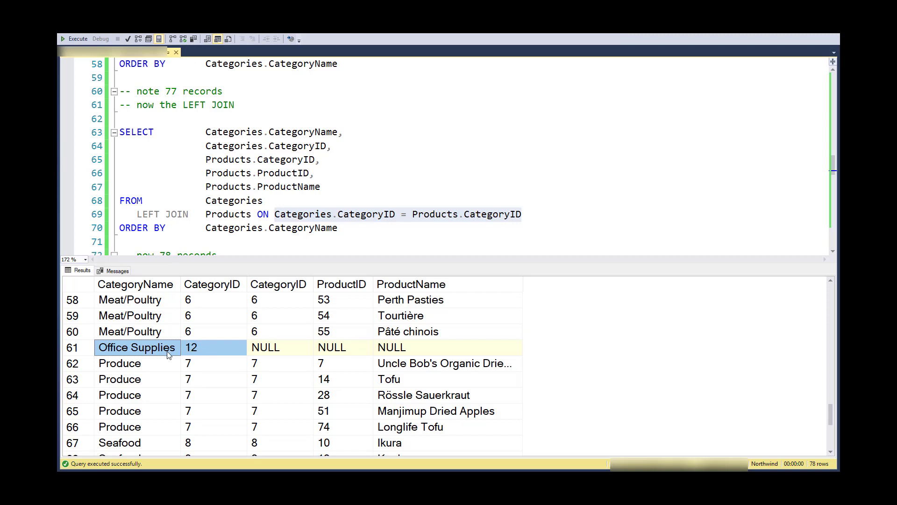
pyautogui.moveTo(149, 354)
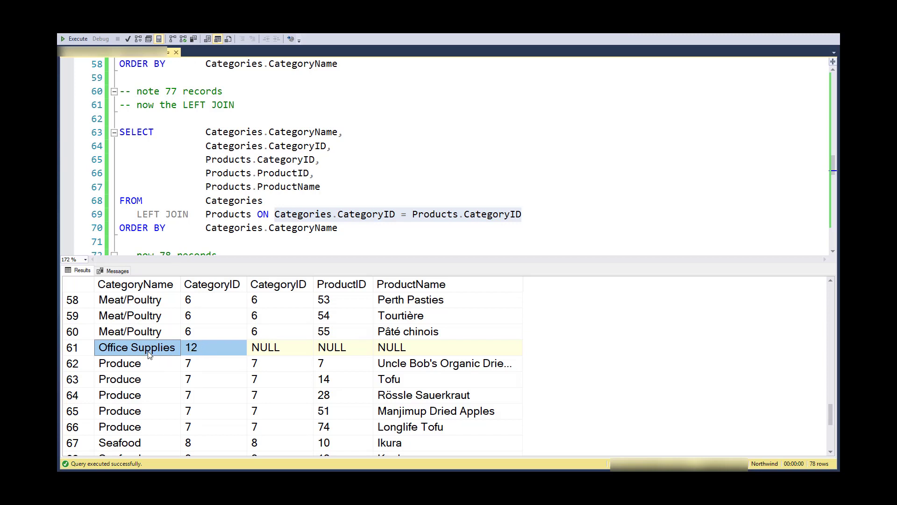
pyautogui.moveTo(421, 364)
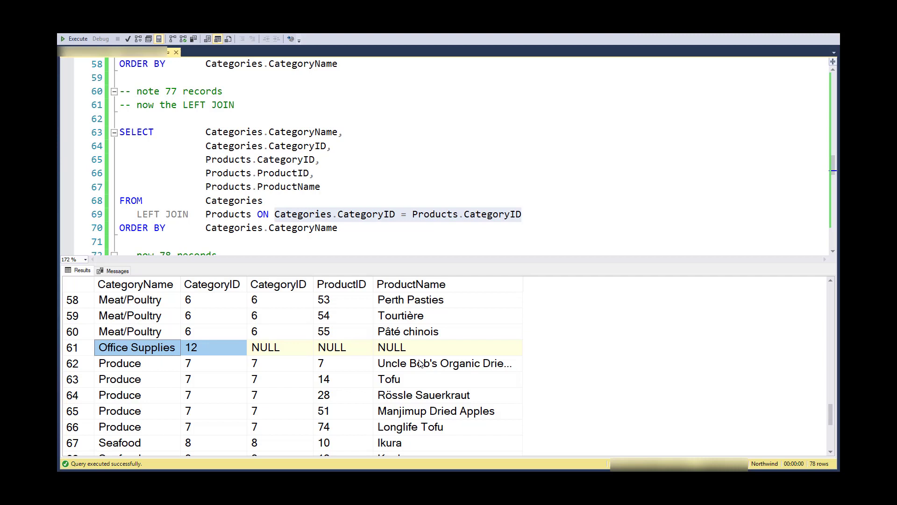
pyautogui.moveTo(449, 408)
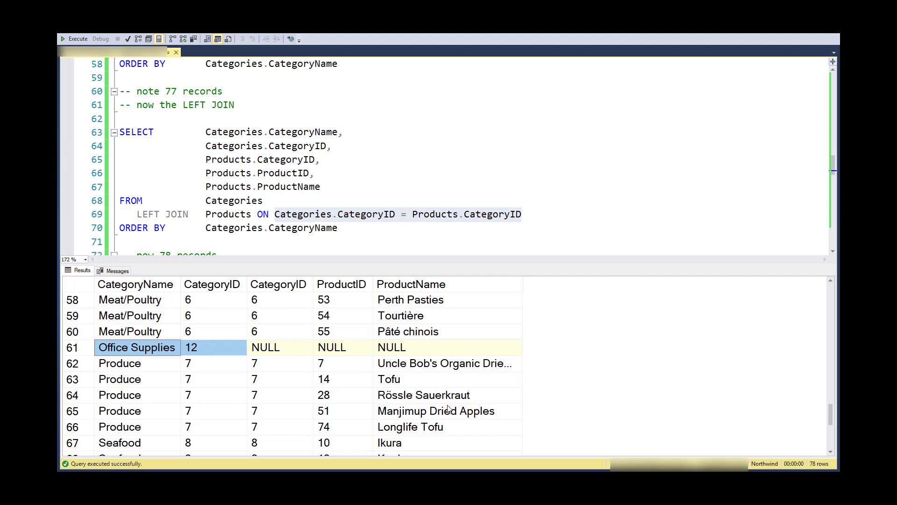
pyautogui.moveTo(338, 387)
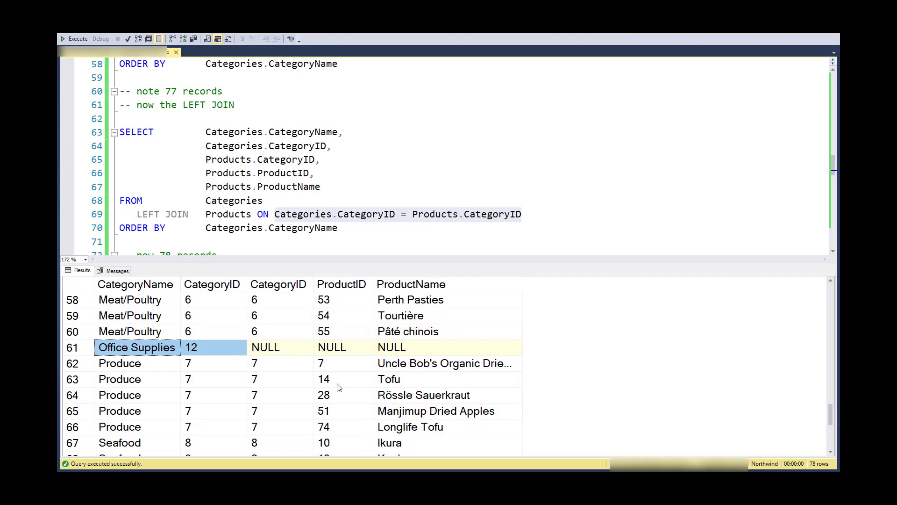
pyautogui.click(331, 347)
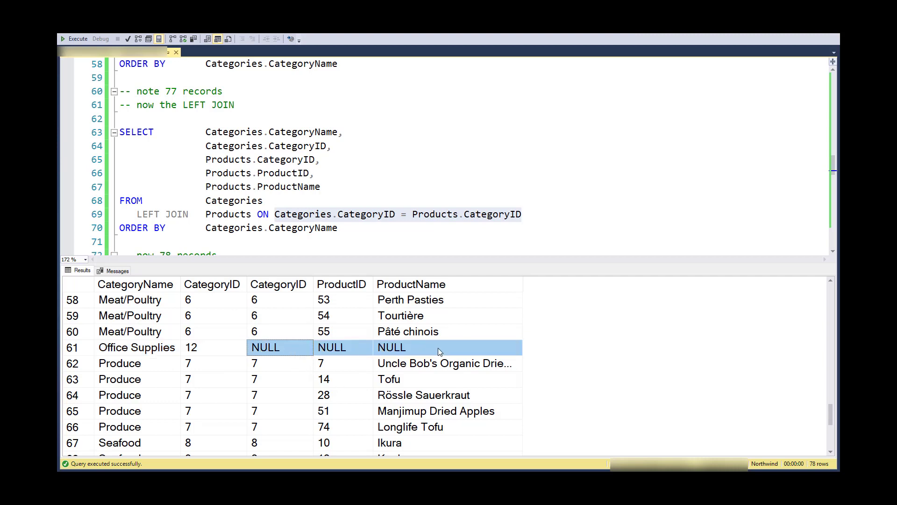
pyautogui.moveTo(290, 353)
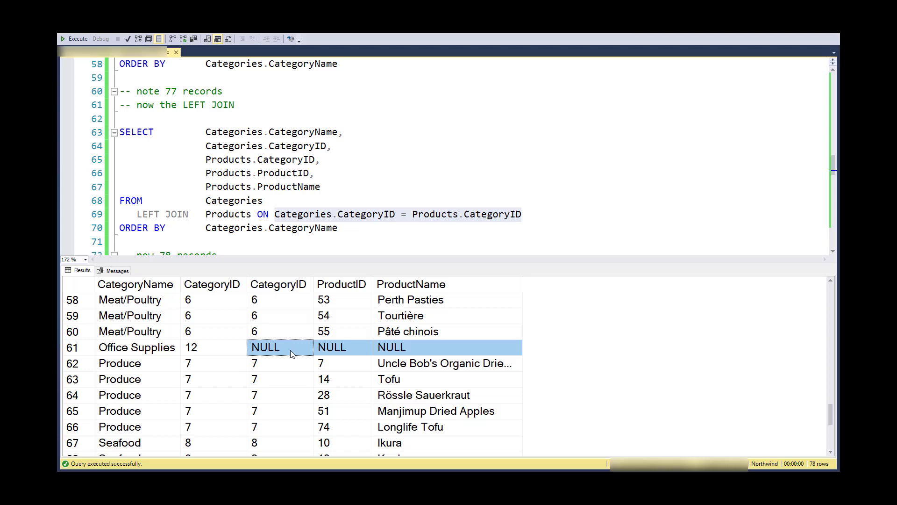
pyautogui.moveTo(308, 352)
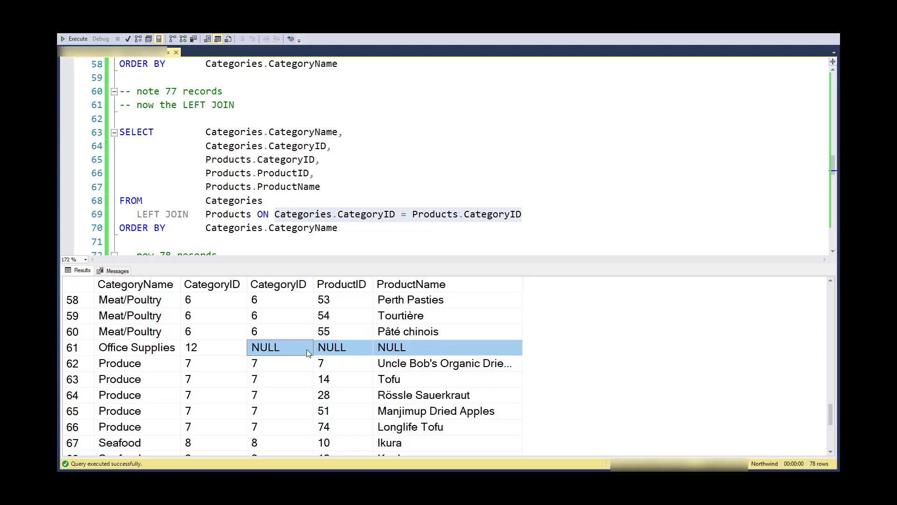
pyautogui.moveTo(285, 358)
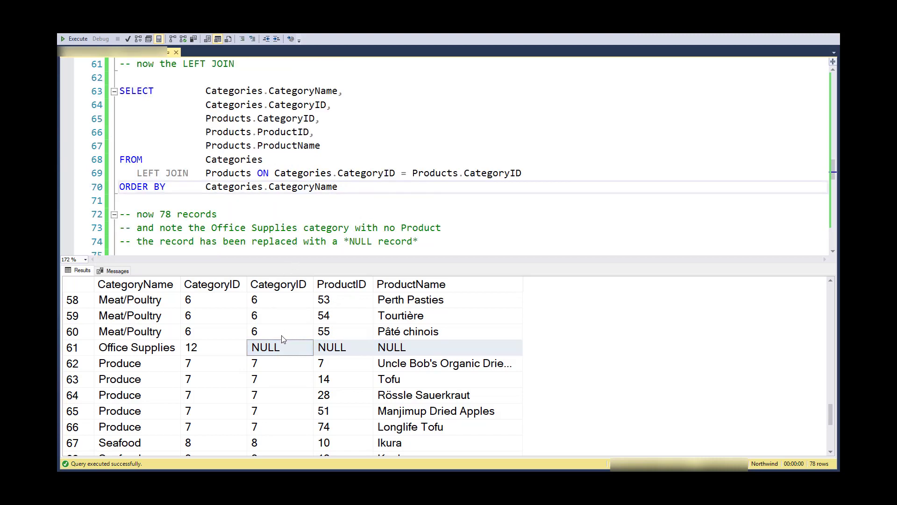
pyautogui.moveTo(258, 329)
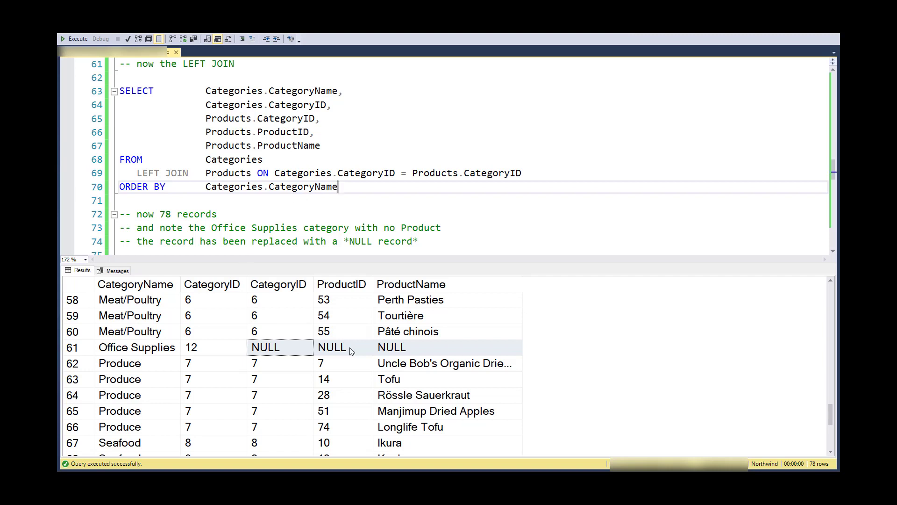
# Step: Examine Office Supplies' NULL ProductID against matching CategoryIDs in a Meat/Poultry row
pyautogui.click(341, 346)
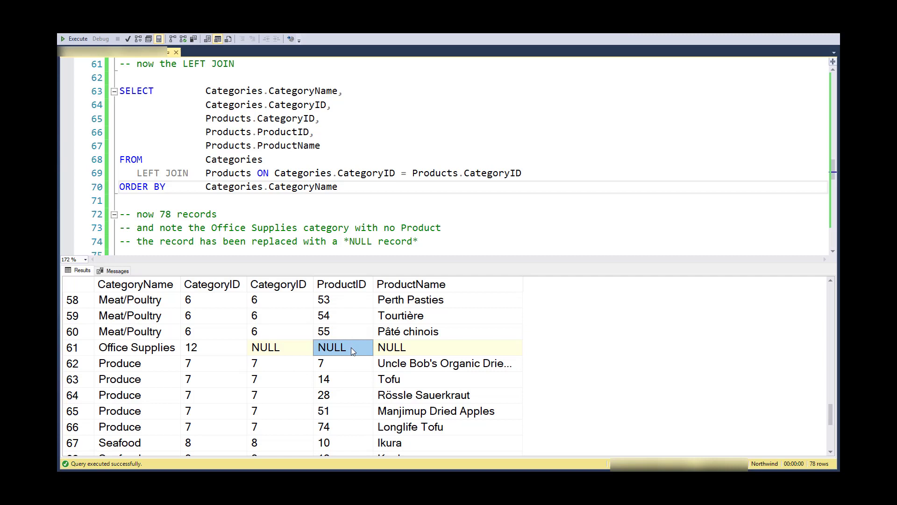
pyautogui.moveTo(344, 349)
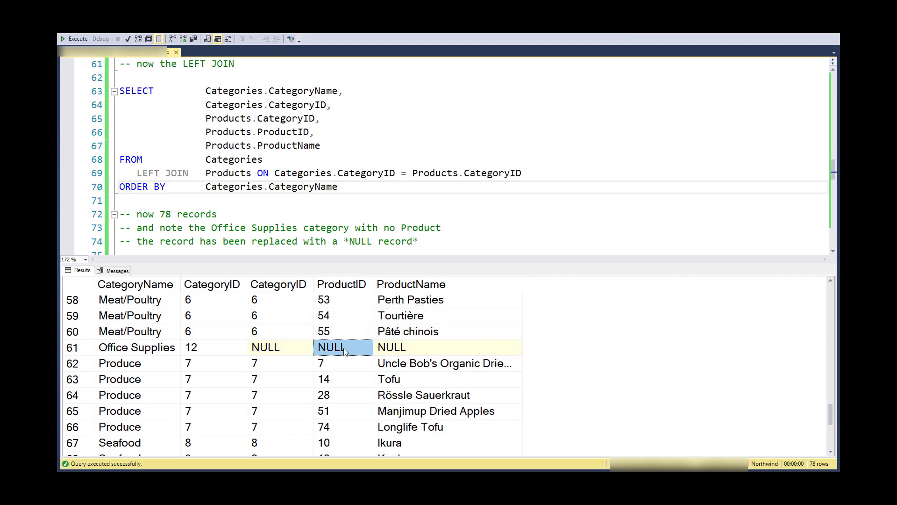
pyautogui.moveTo(352, 349)
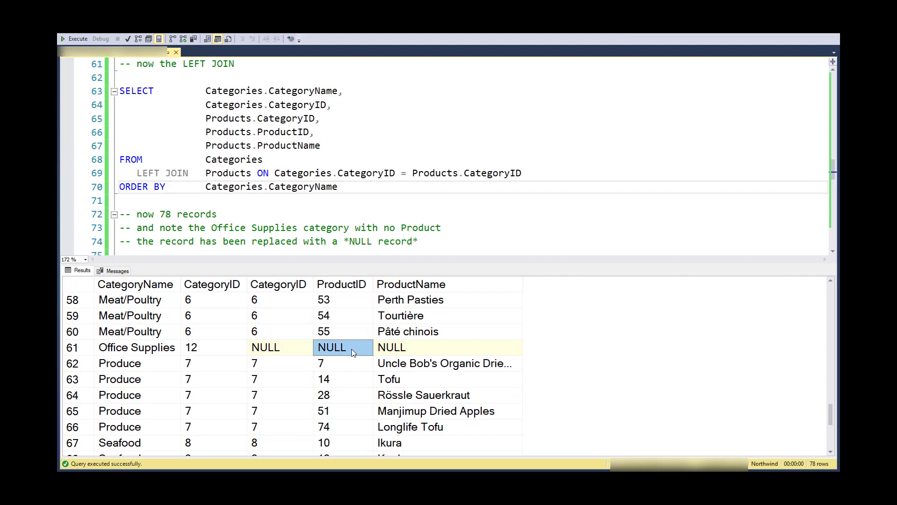
pyautogui.moveTo(425, 207)
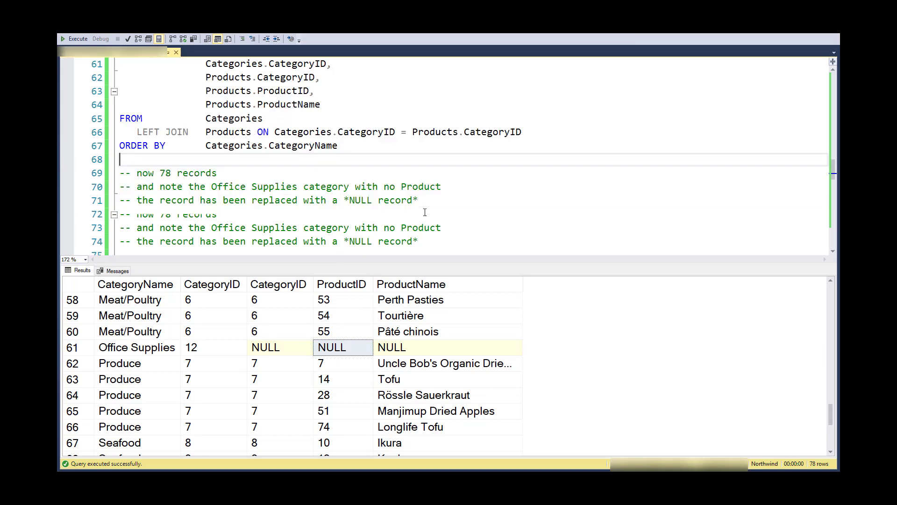
pyautogui.scroll(-3)
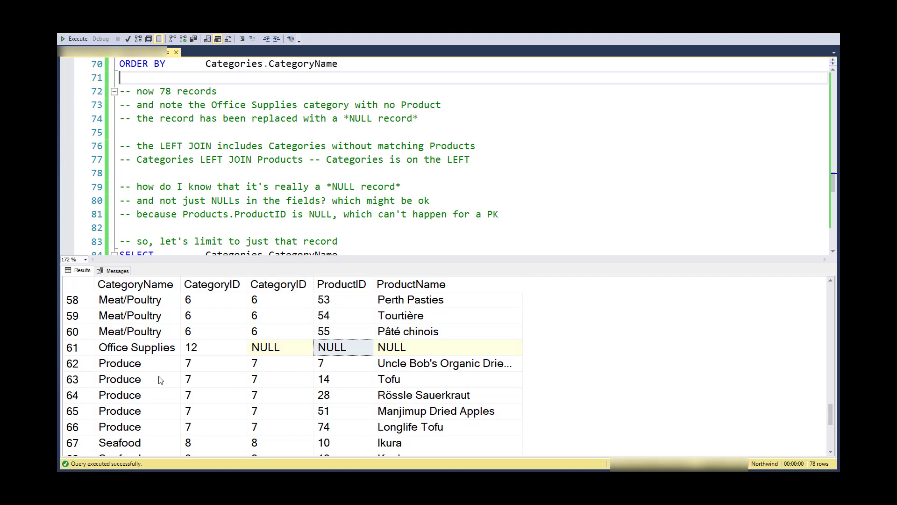
pyautogui.click(212, 315)
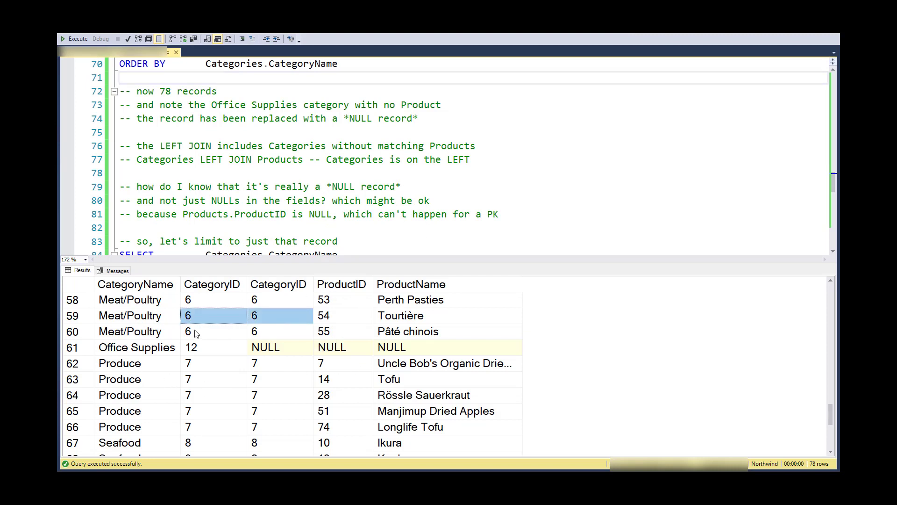
pyautogui.moveTo(93, 319)
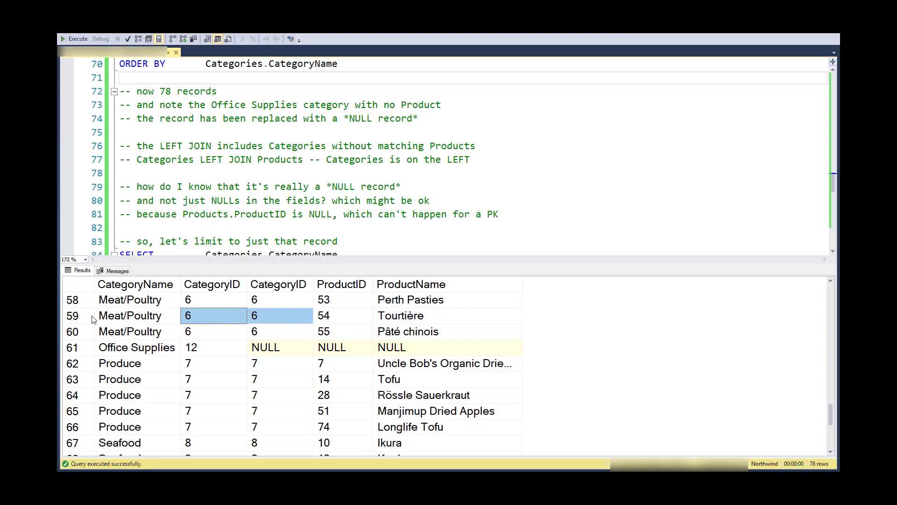
pyautogui.click(392, 346)
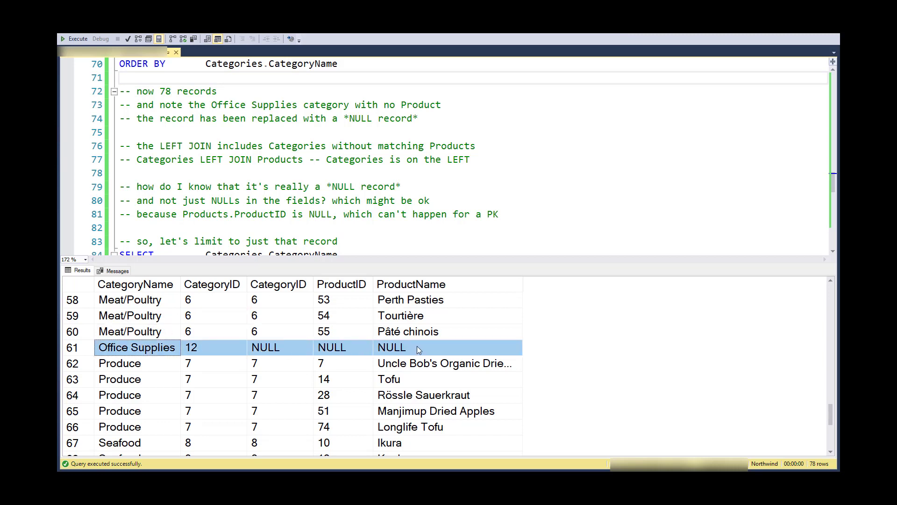
pyautogui.moveTo(209, 308)
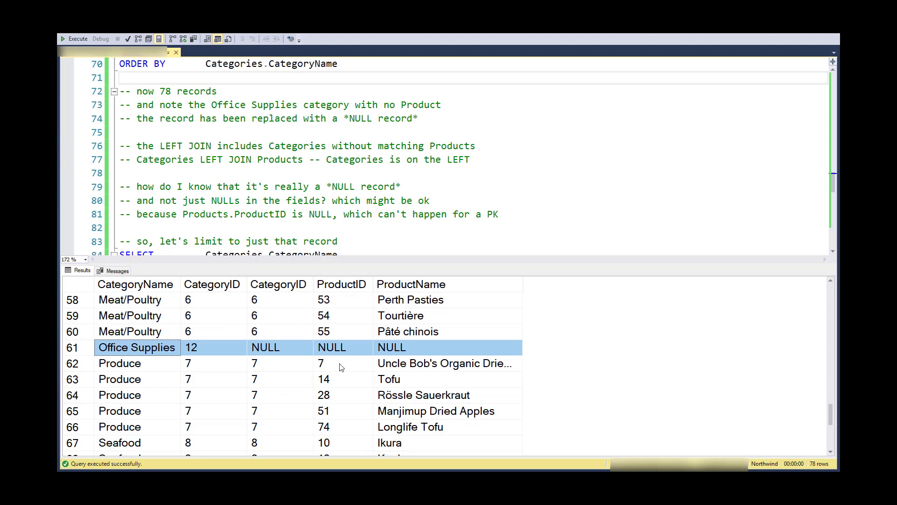
pyautogui.click(331, 347)
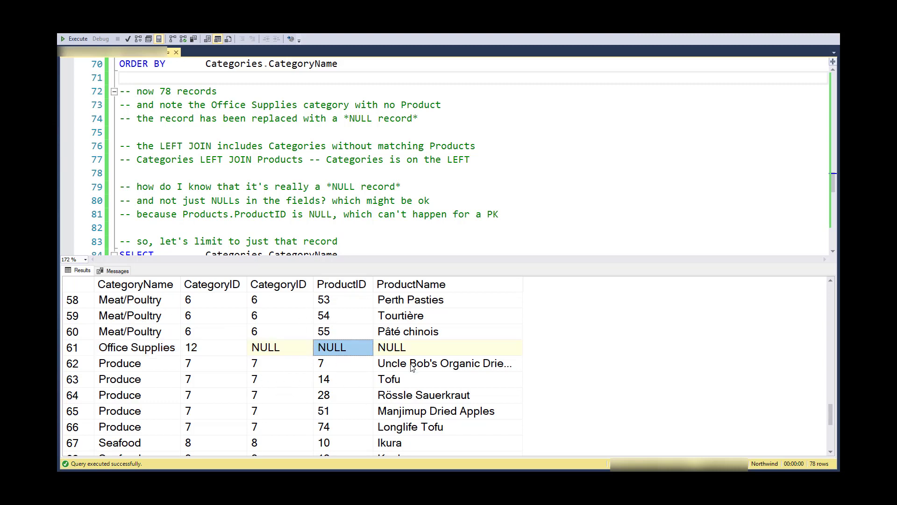
pyautogui.moveTo(342, 288)
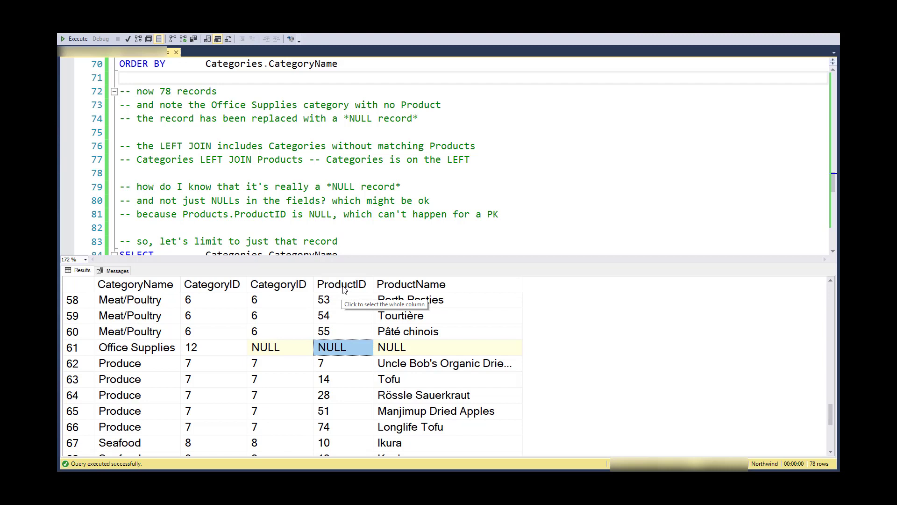
pyautogui.moveTo(344, 295)
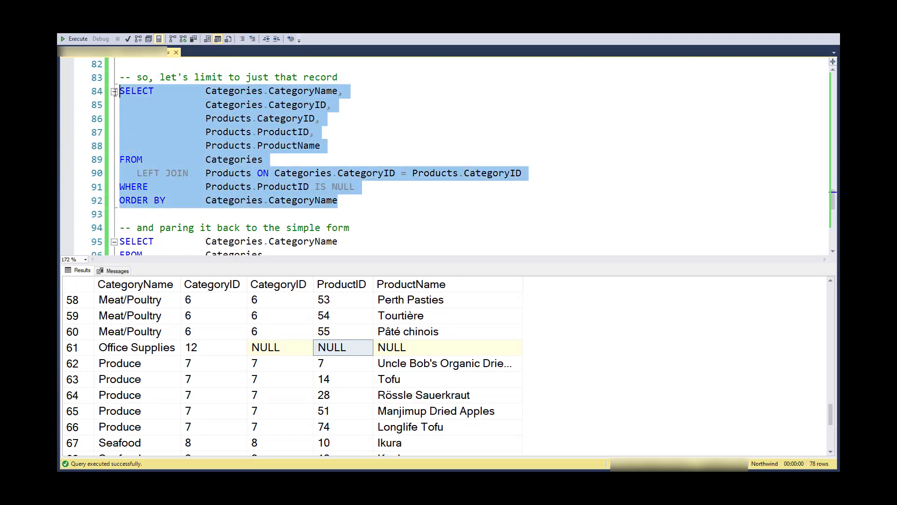
# Step: Execute the Products.ProductID IS NULL LEFT JOIN, returning only the Office Supplies row
pyautogui.click(77, 38)
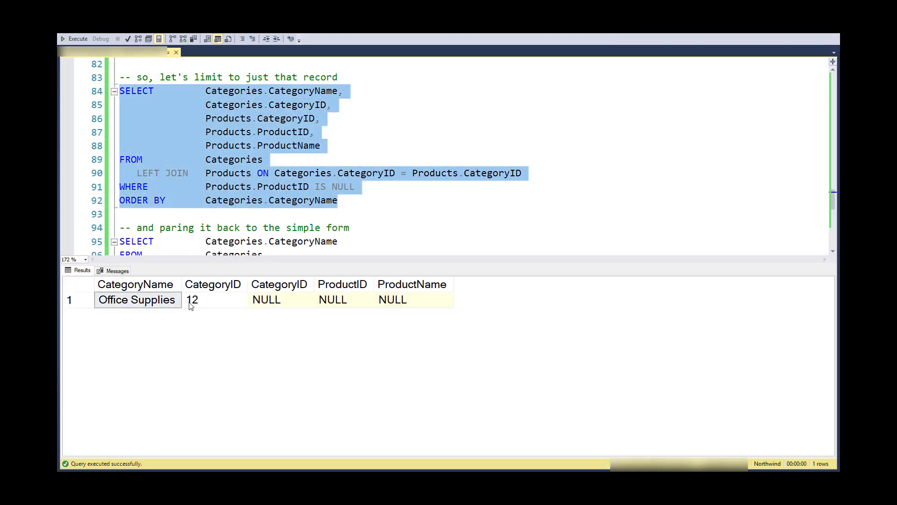
pyautogui.moveTo(327, 311)
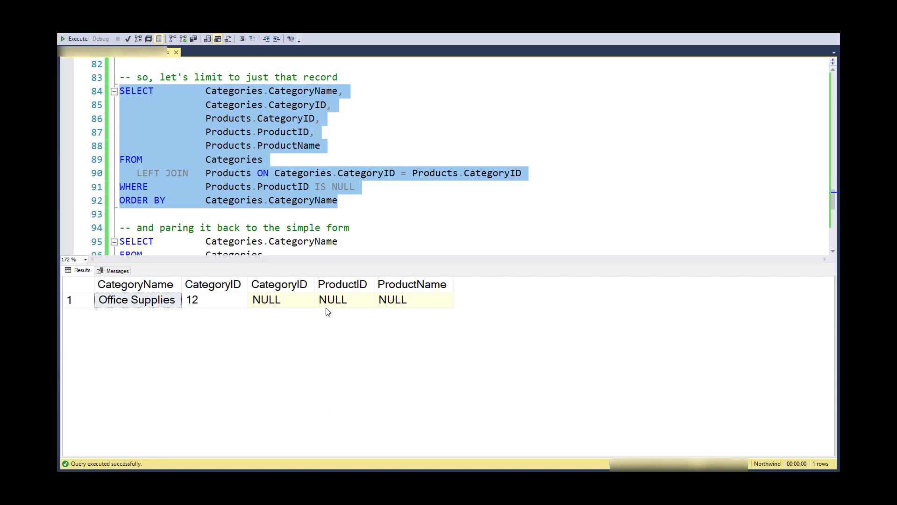
pyautogui.moveTo(322, 306)
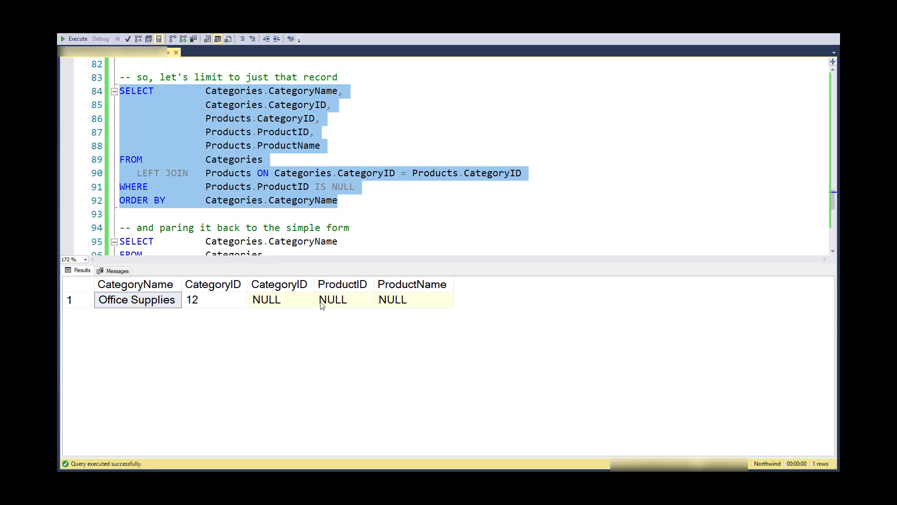
pyautogui.moveTo(192, 309)
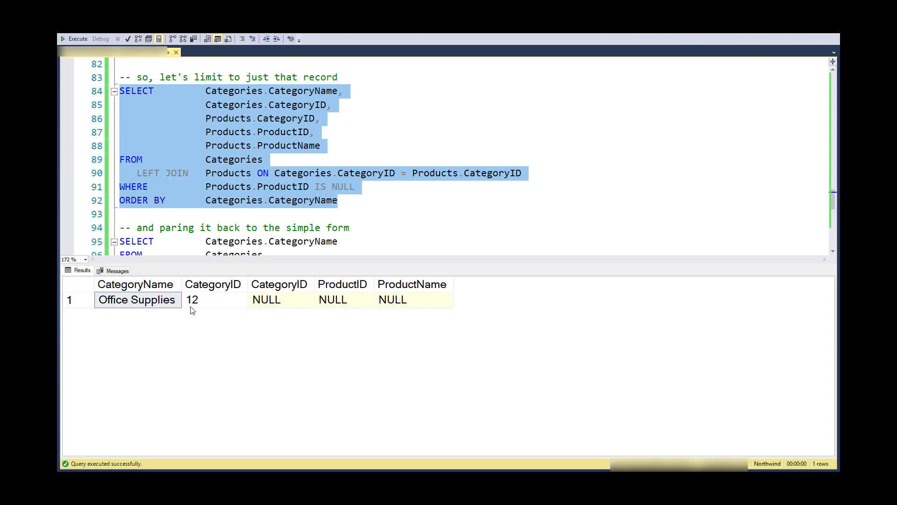
pyautogui.click(267, 299)
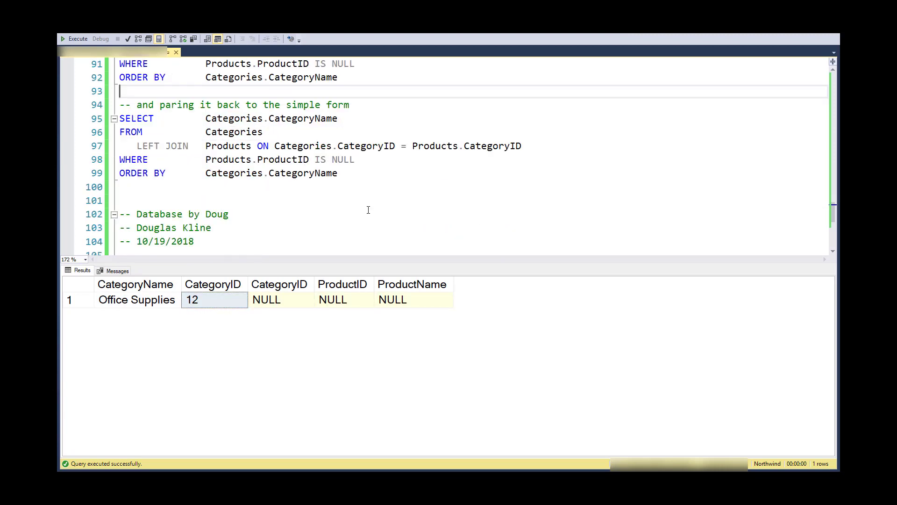
# Step: Select lines 95–99 and run the CategoryName-only query, returning Office Supplies
pyautogui.moveTo(119, 118); pyautogui.dragTo(338, 173)
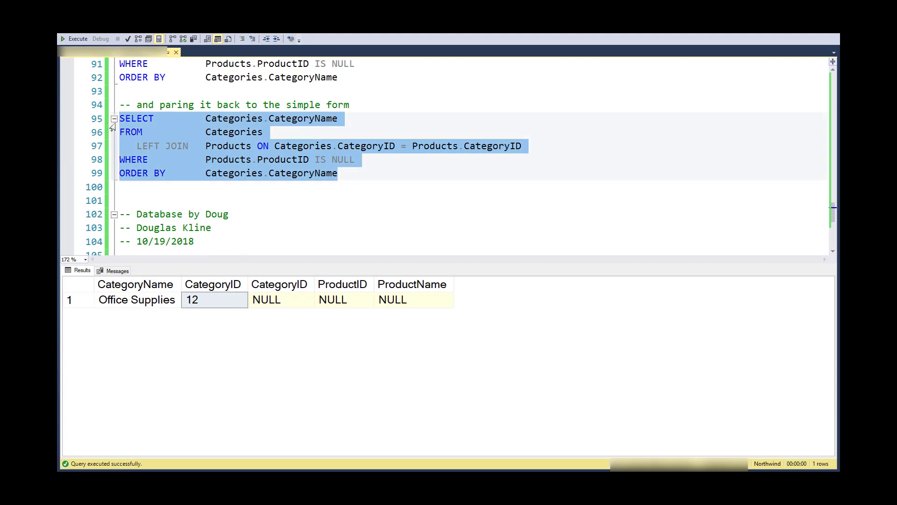
pyautogui.click(74, 39)
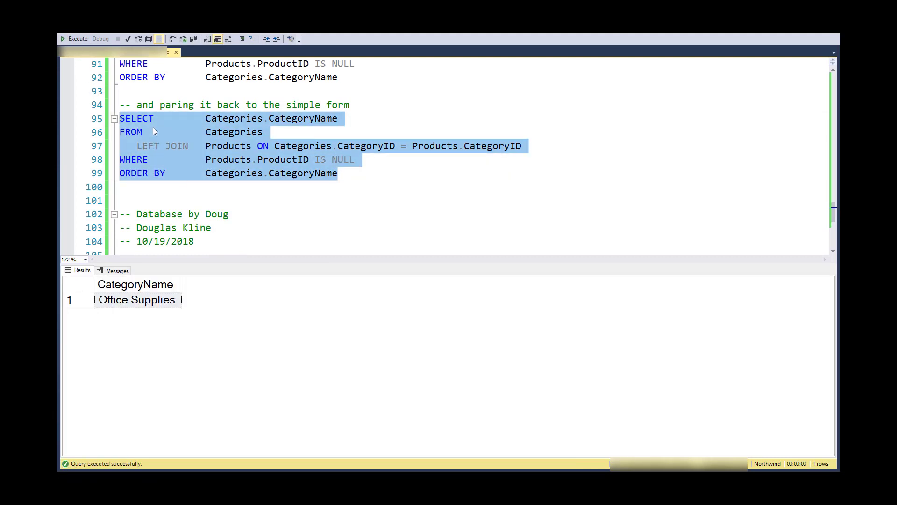